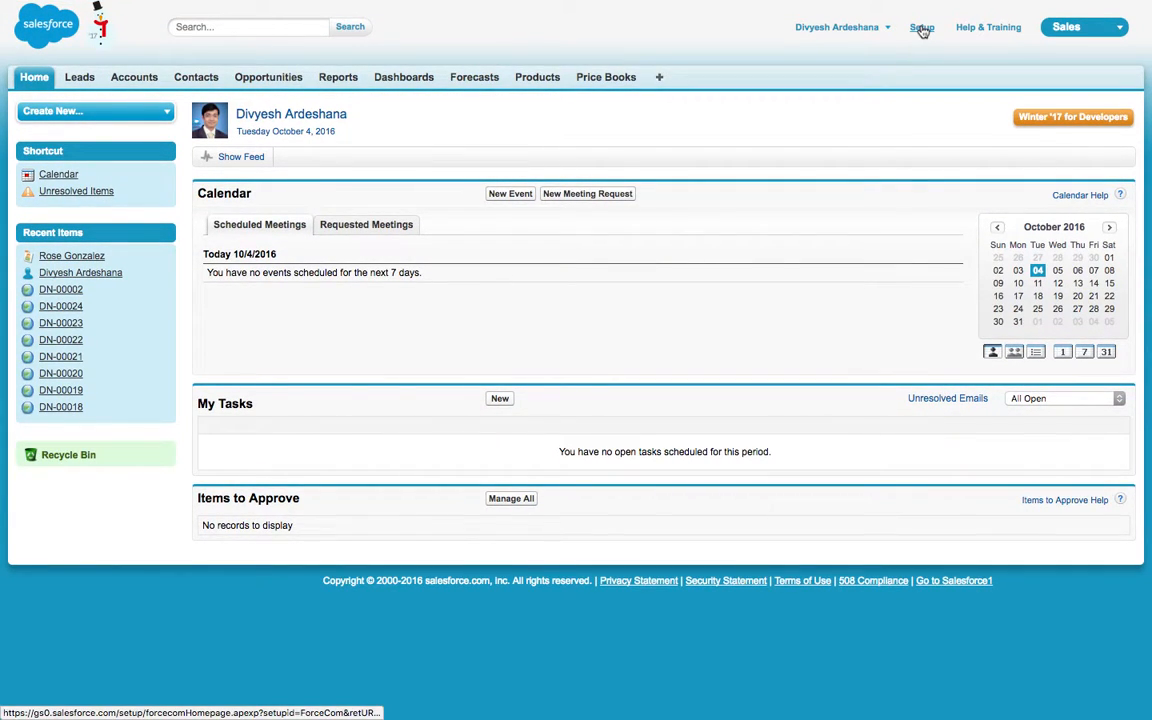
Navigate Setup > Build > Create to the Picklist Value Sets page.
{"action": "left_click", "coordinate": [920, 28]}
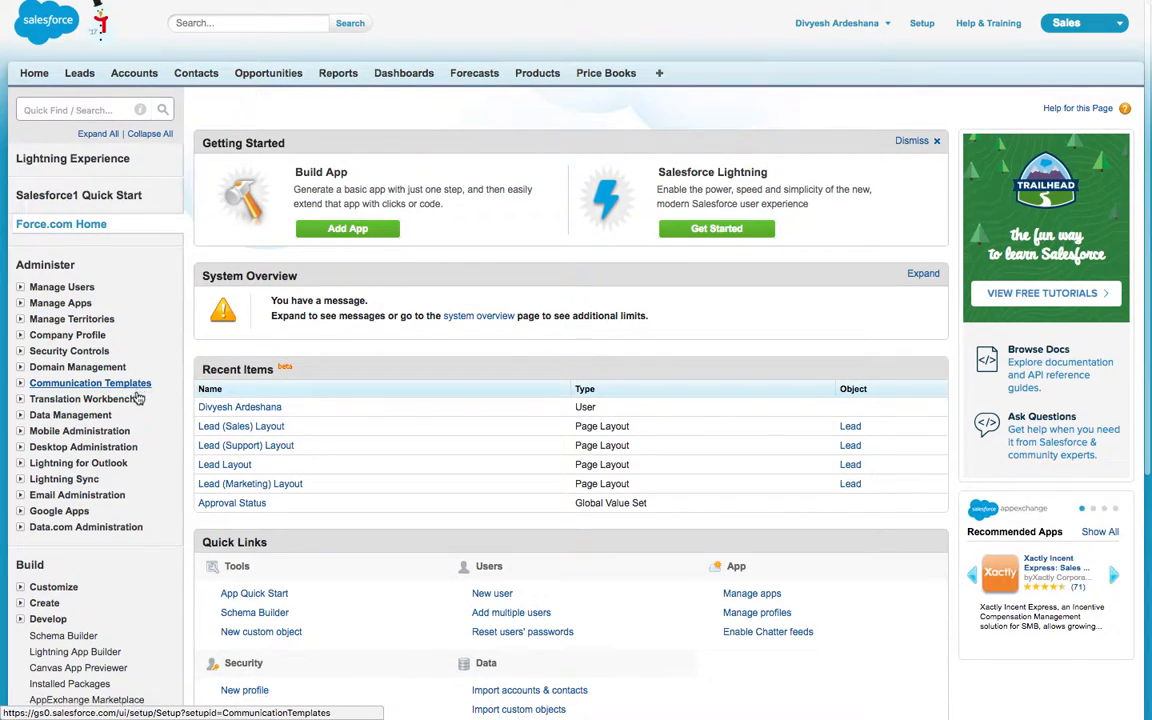
{"action": "scroll", "scroll_direction": "down", "scroll_amount": 3}
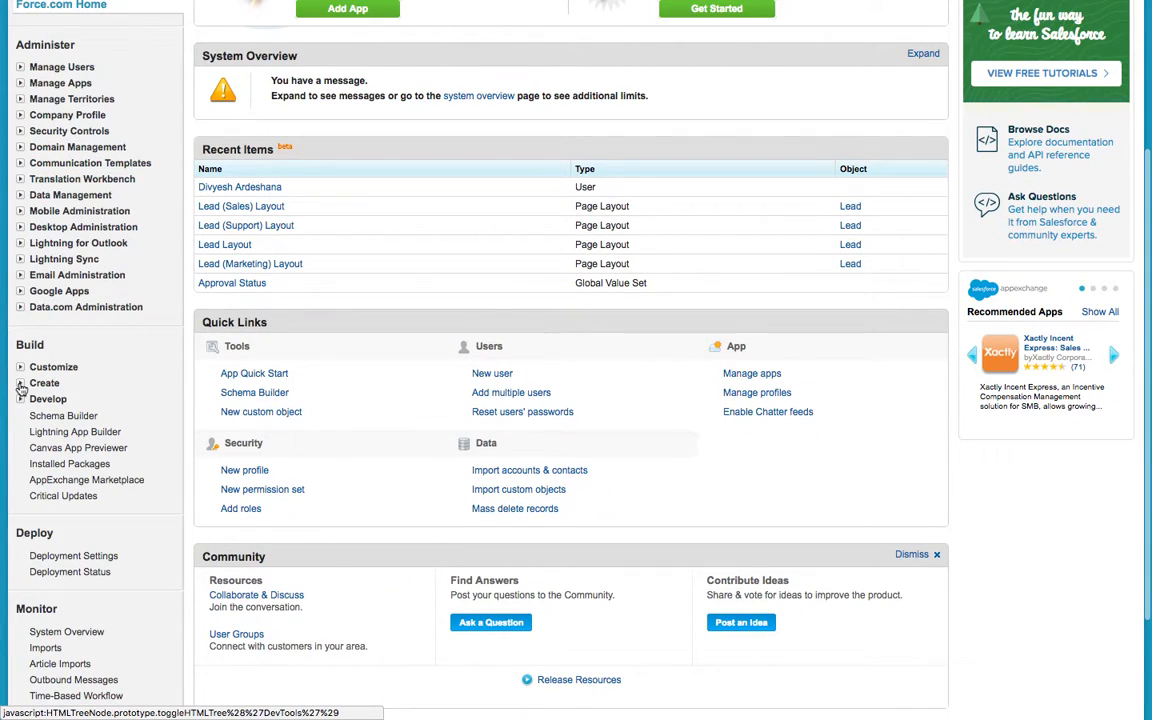
{"action": "left_click", "coordinate": [20, 384]}
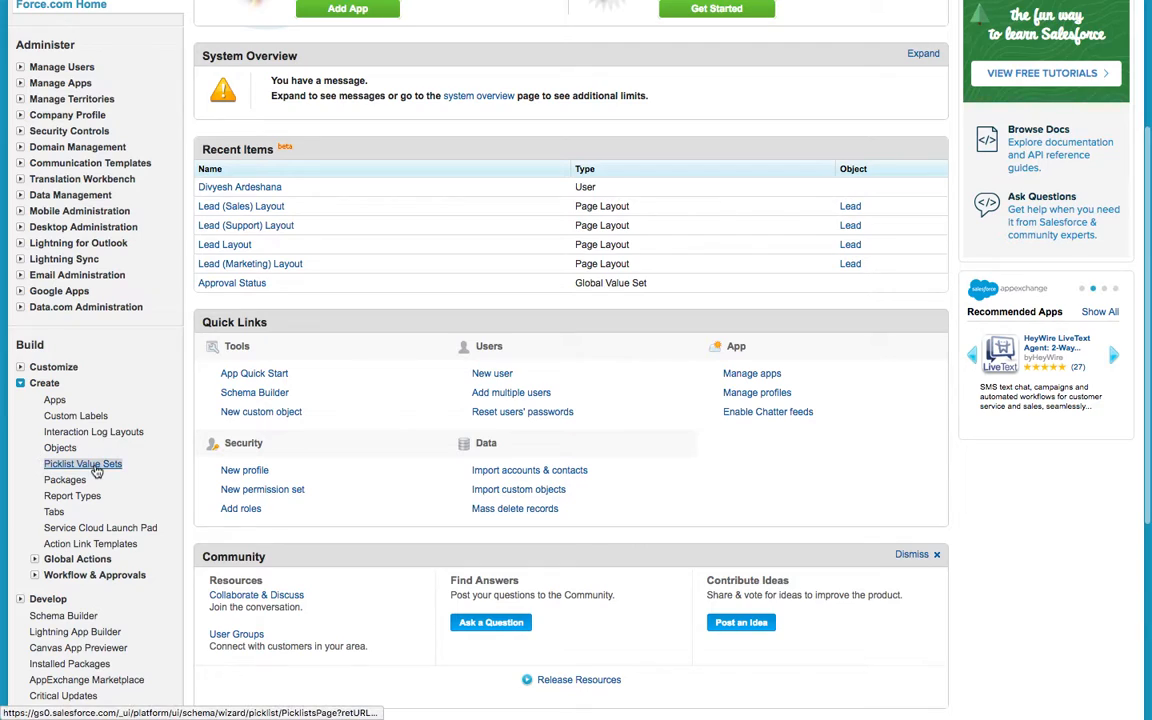
{"action": "left_click", "coordinate": [82, 464]}
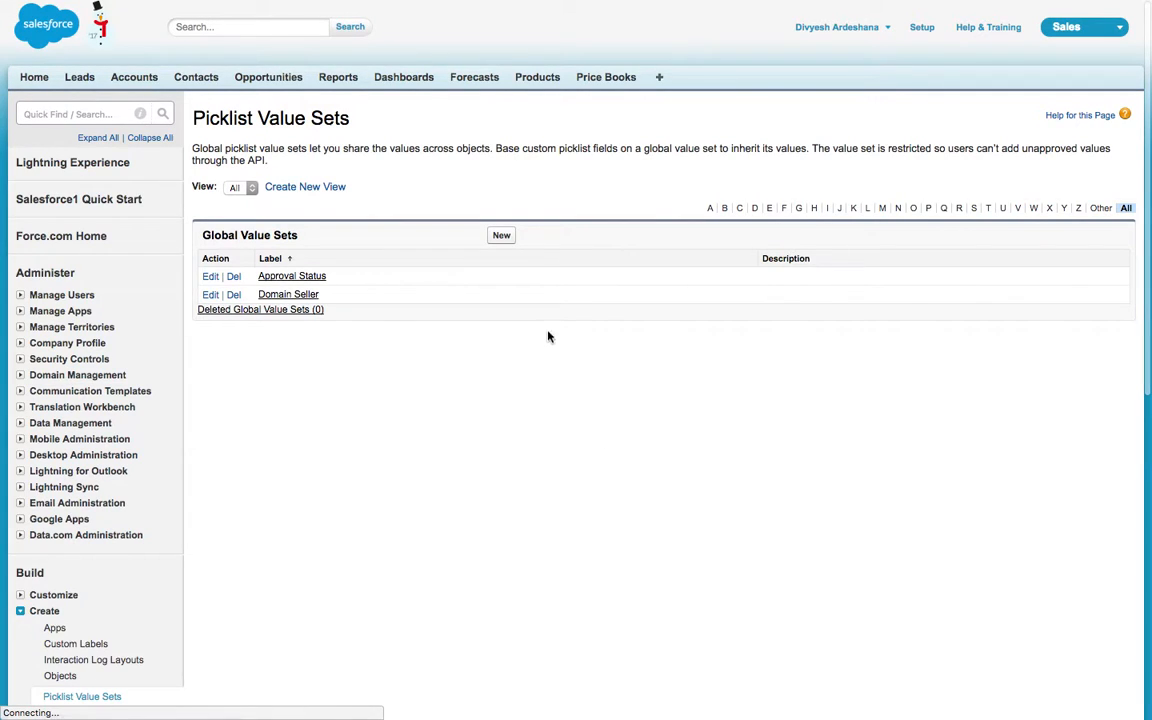
Start a new global value set labelled Product with the description 'This is Product Global Picklist'.
{"action": "left_click", "coordinate": [500, 236]}
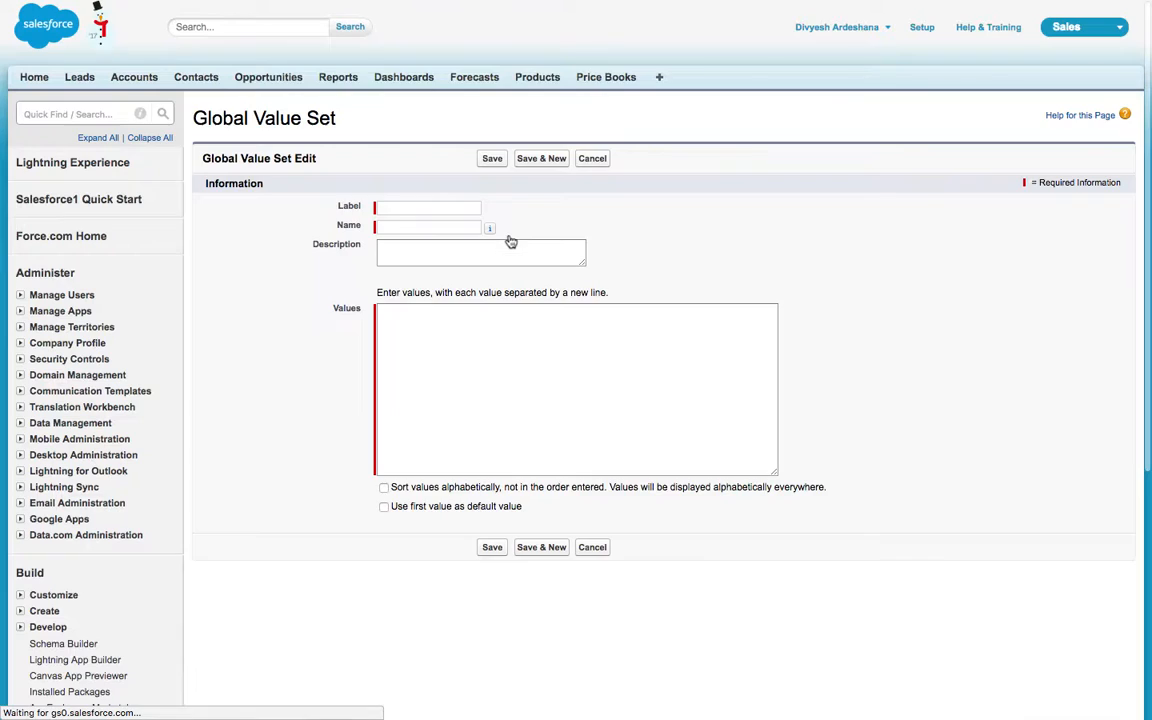
{"action": "left_click", "coordinate": [428, 206]}
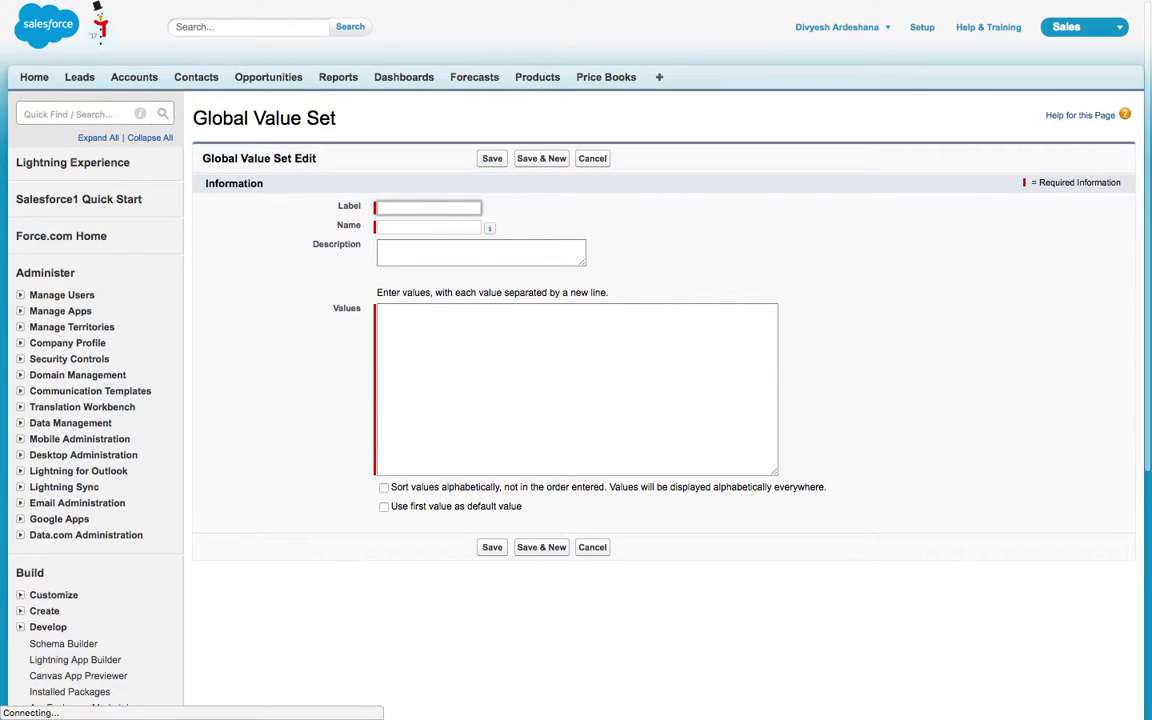
{"action": "type", "text": "Produ"}
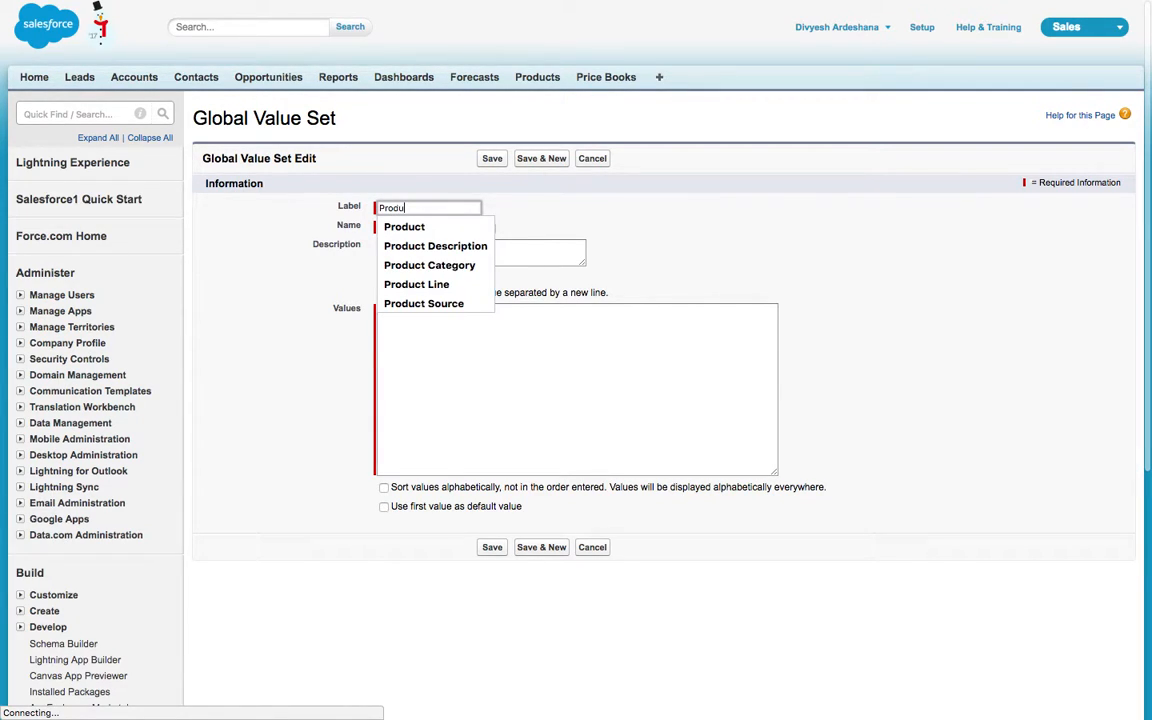
{"action": "left_click", "coordinate": [404, 226]}
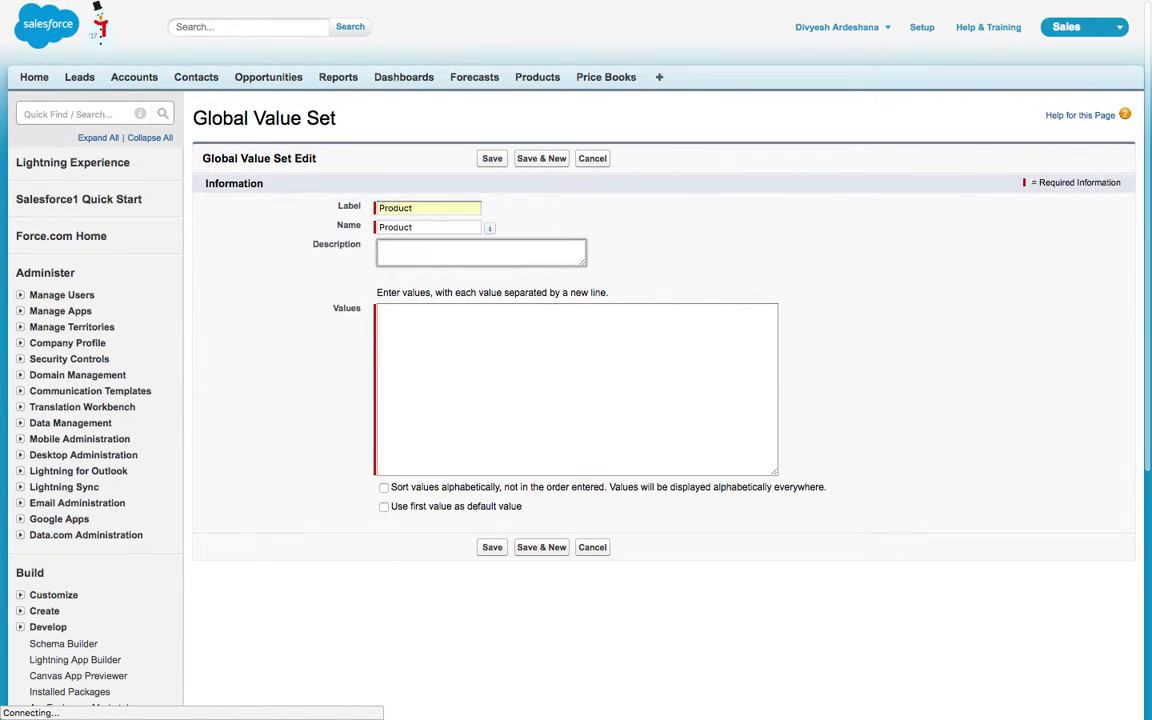
{"action": "type", "text": "This is"}
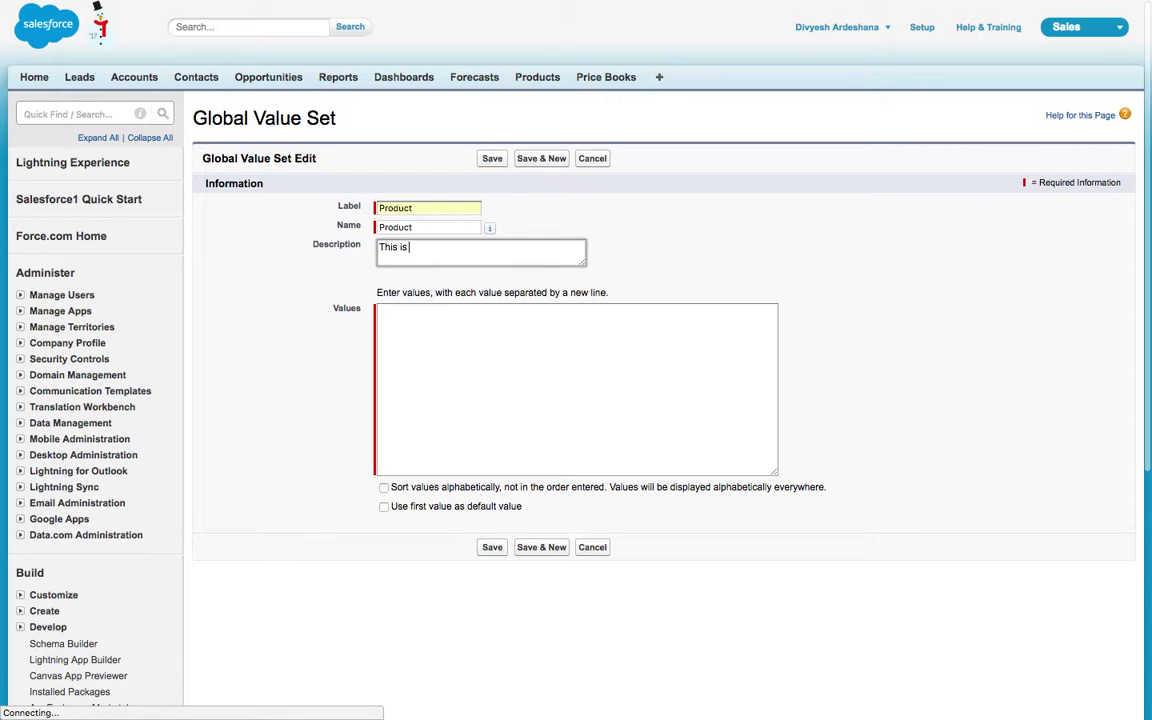
{"action": "type", "text": "Produ"}
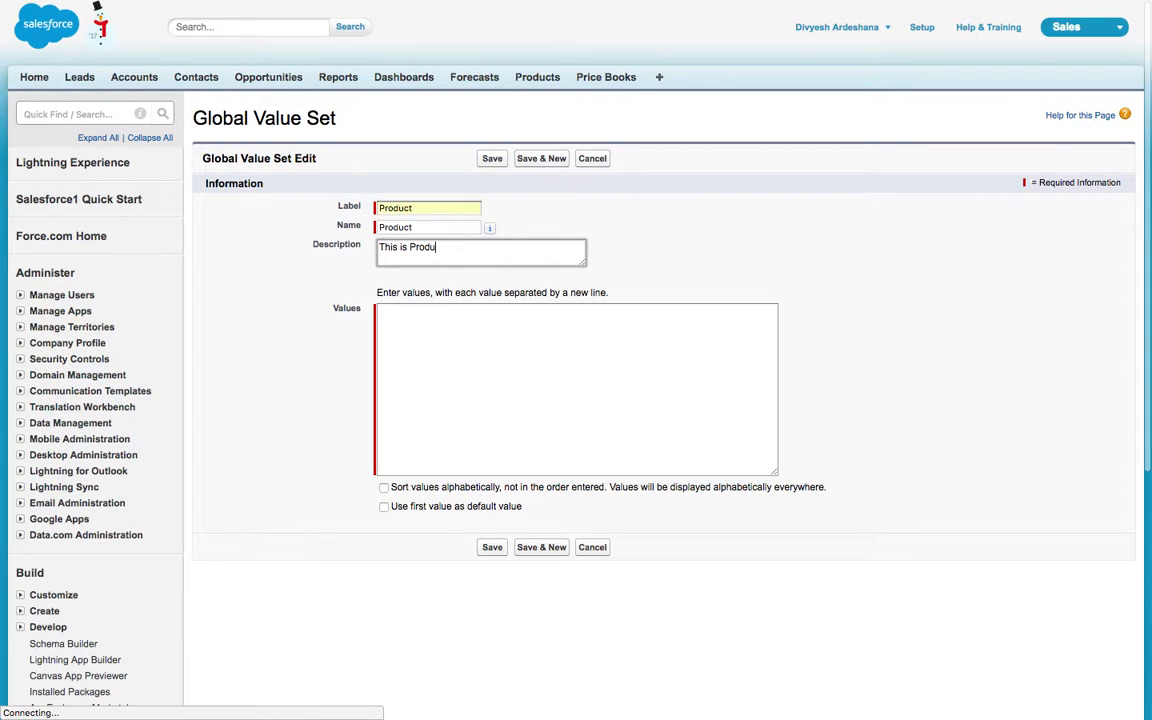
{"action": "type", "text": "ct Global"}
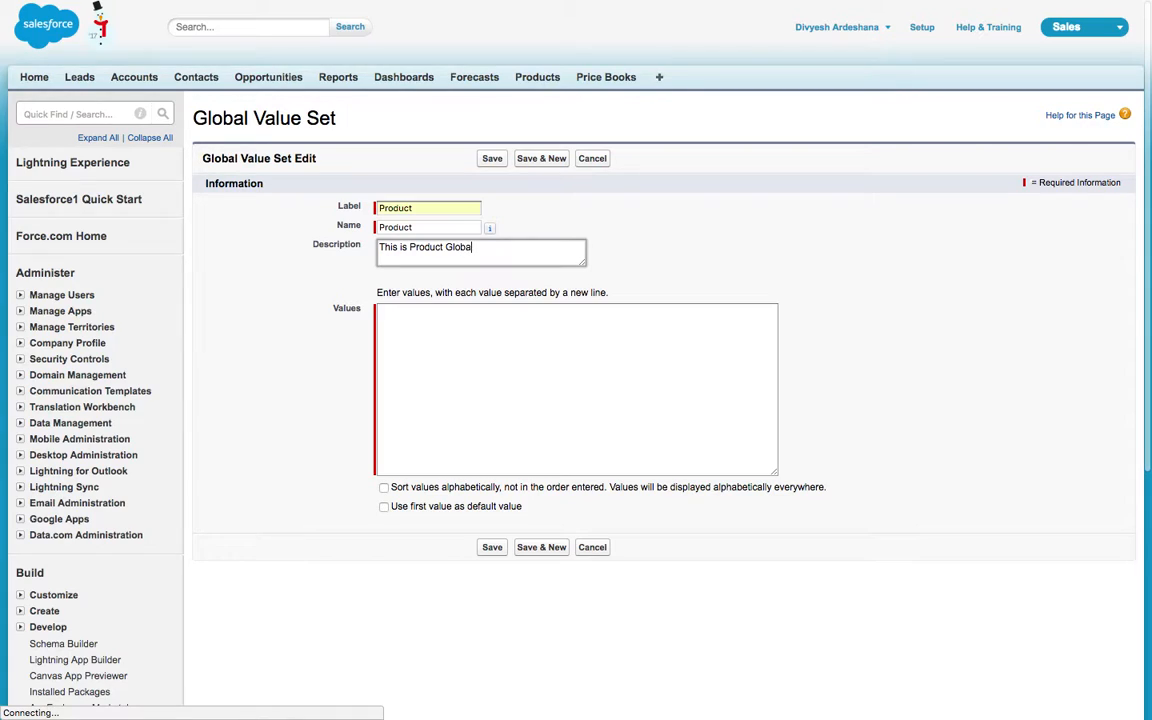
{"action": "type", "text": "Pick"}
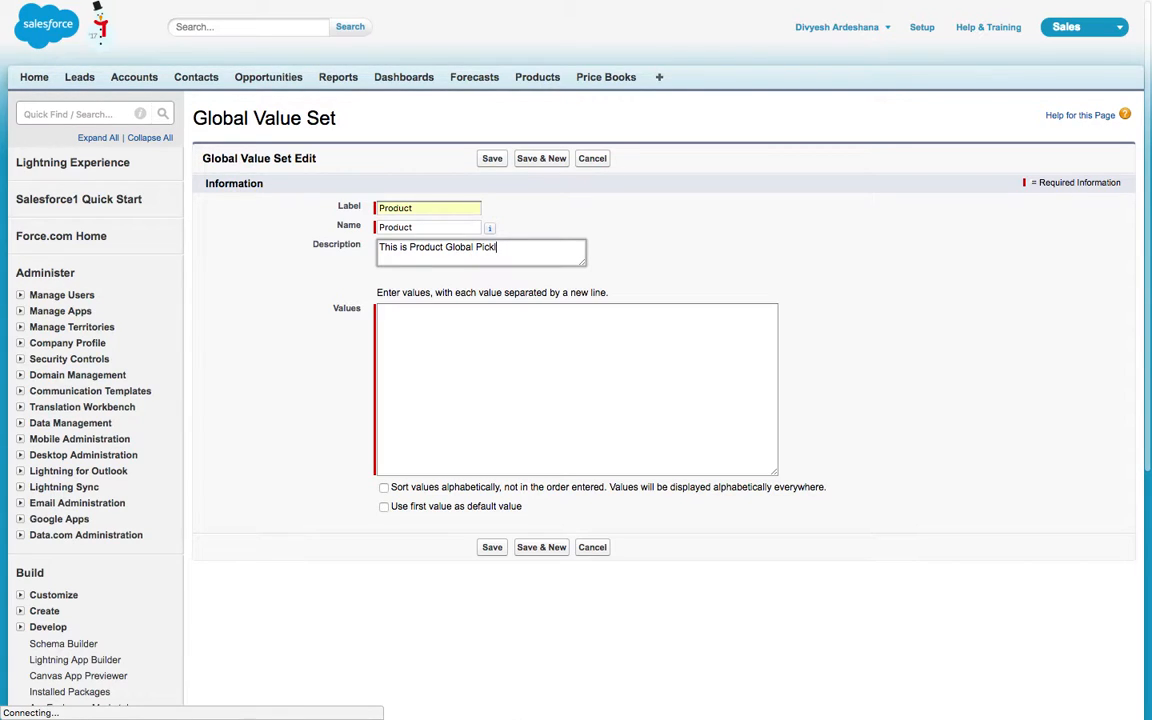
Enter the values Desktop, Laptop, Mobile, sort them alphabetically and save the set.
{"action": "type", "text": "De"}
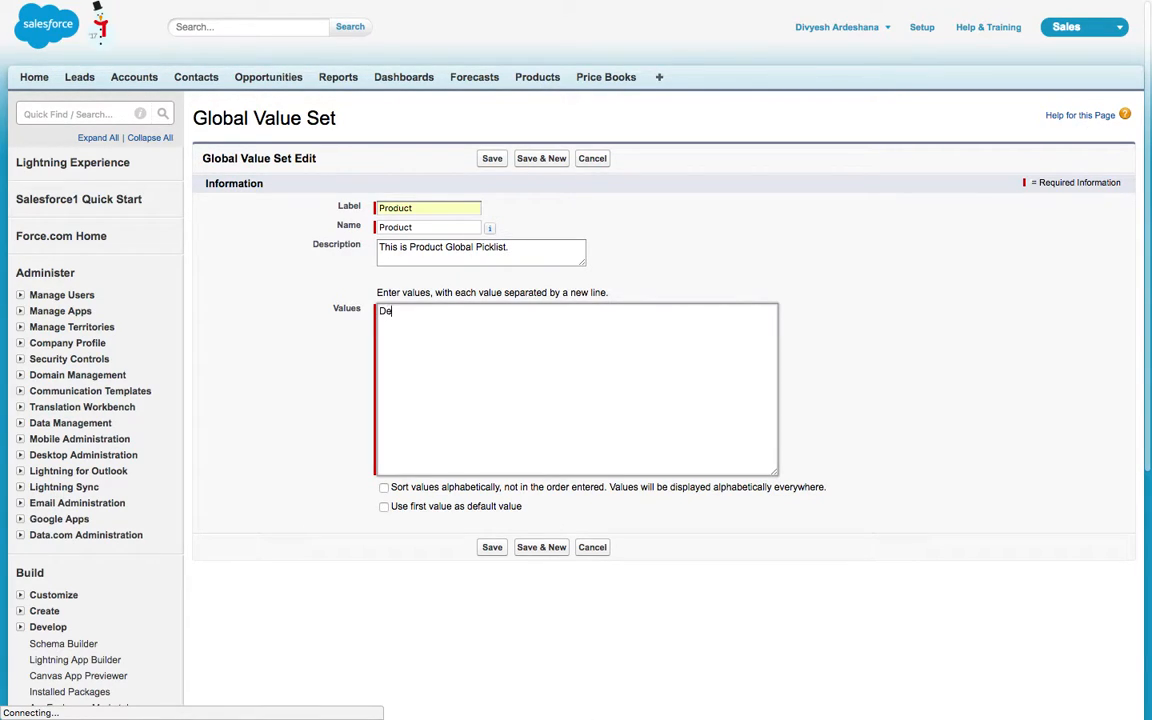
{"action": "type", "text": "Desktop"}
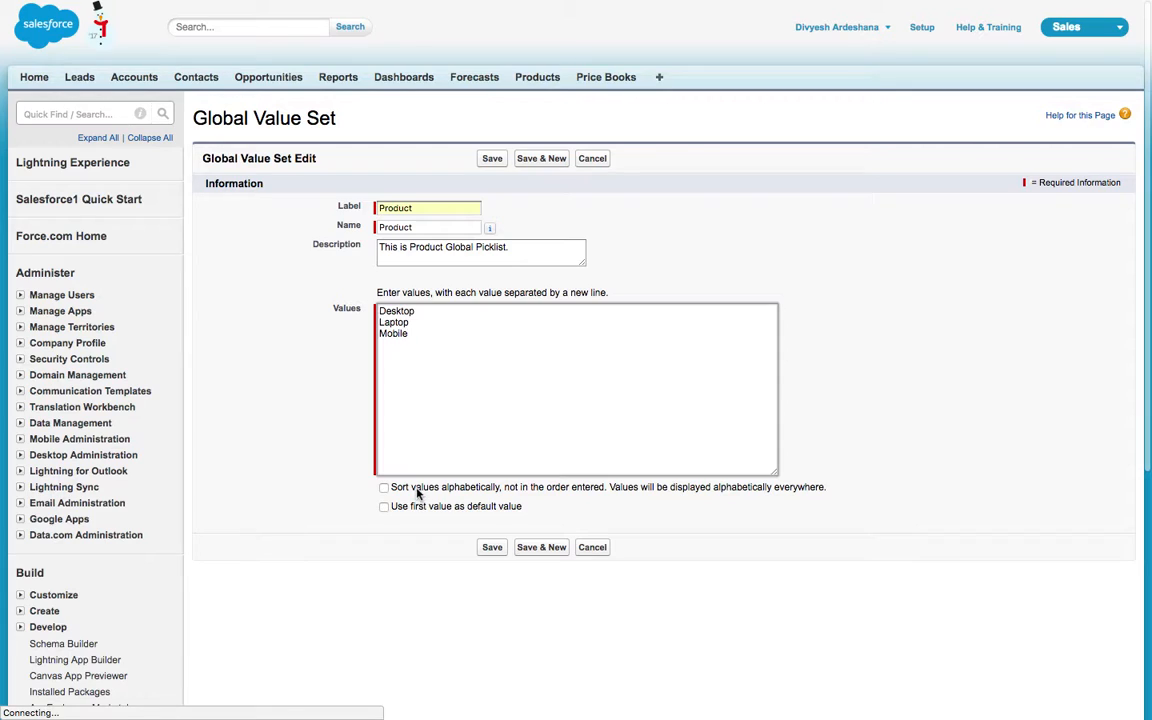
{"action": "left_click", "coordinate": [384, 488]}
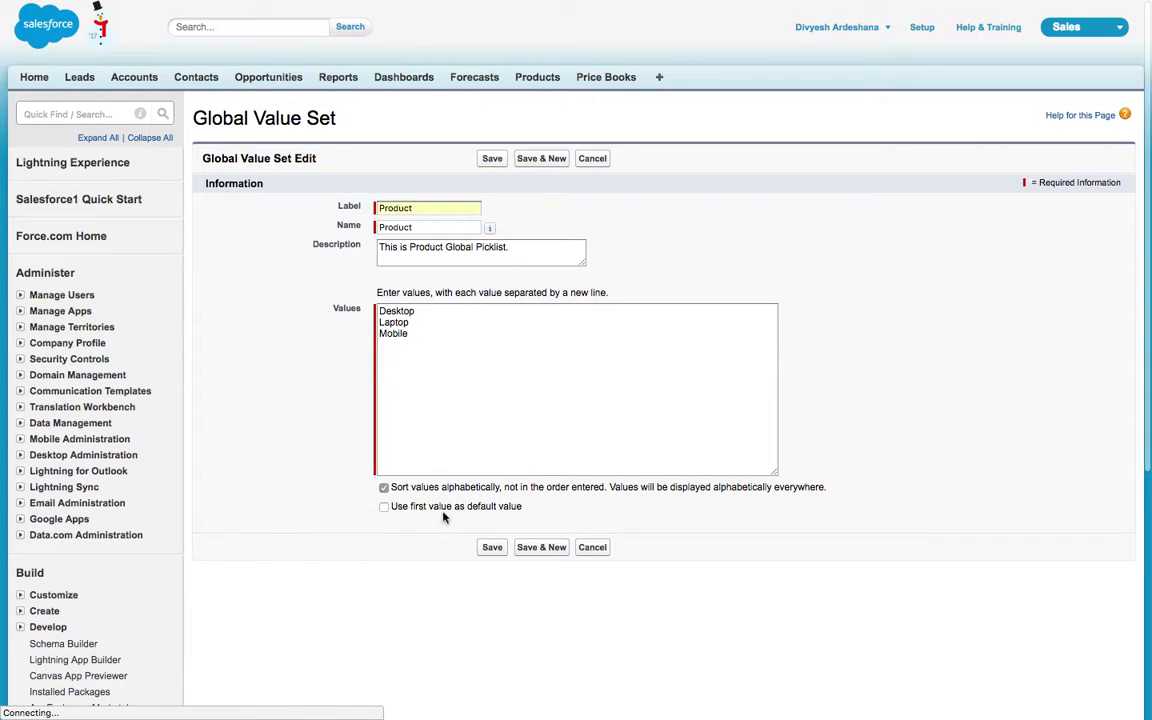
{"action": "left_click", "coordinate": [492, 548]}
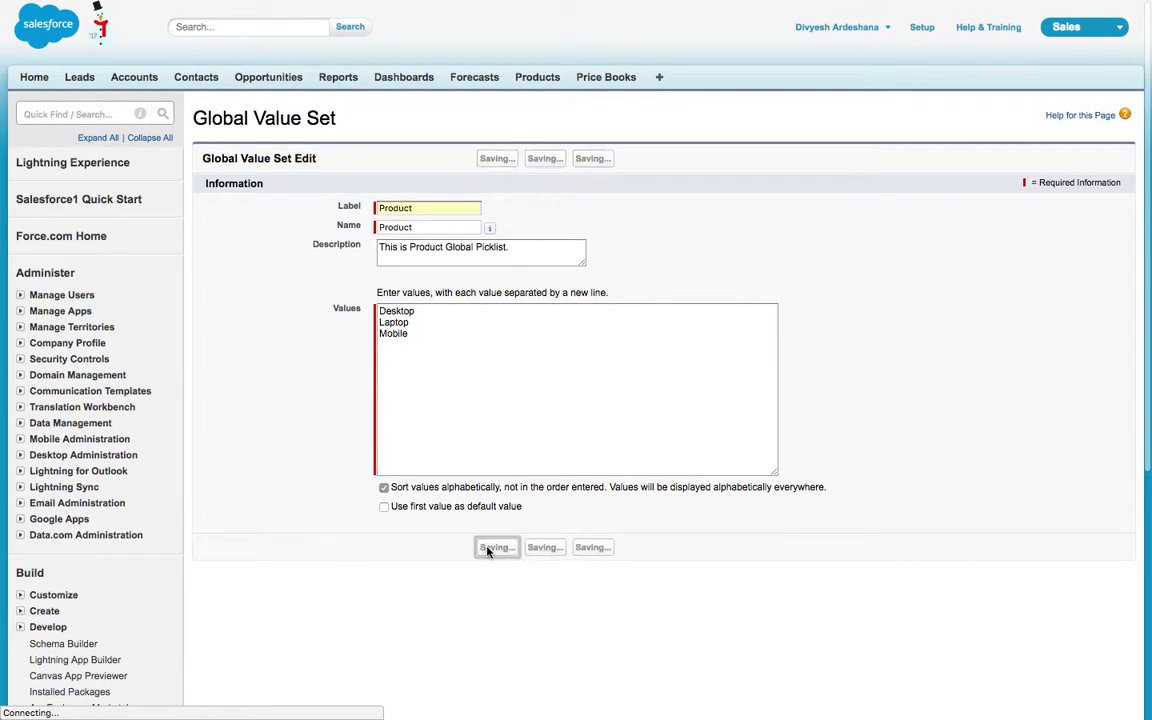
{"action": "left_click", "coordinate": [496, 548]}
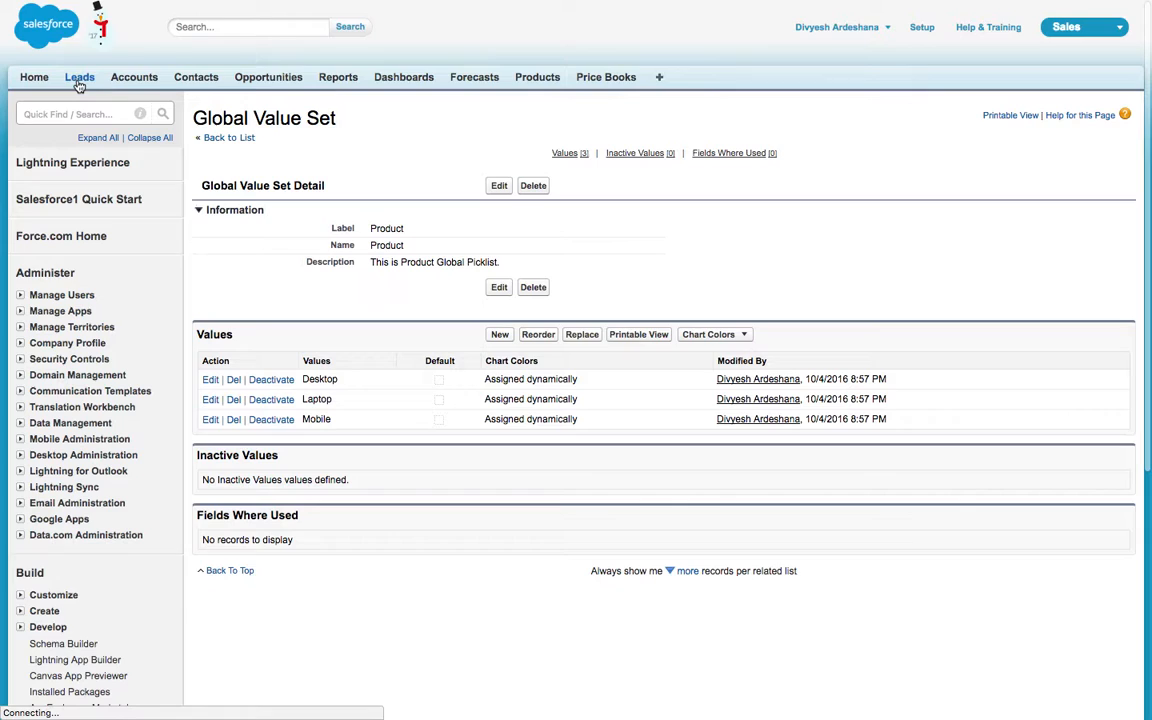
Navigate Customize > Leads > Fields to begin a new Lead custom field.
{"action": "scroll", "scroll_direction": "down", "scroll_amount": 3}
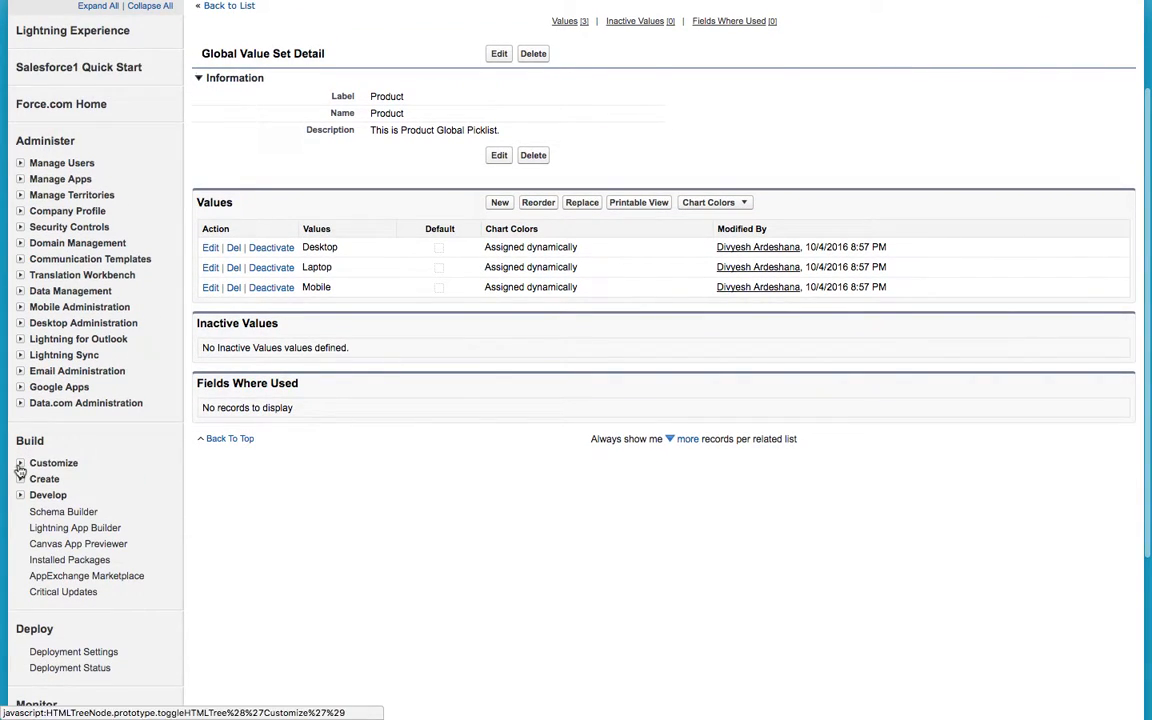
{"action": "left_click", "coordinate": [52, 462]}
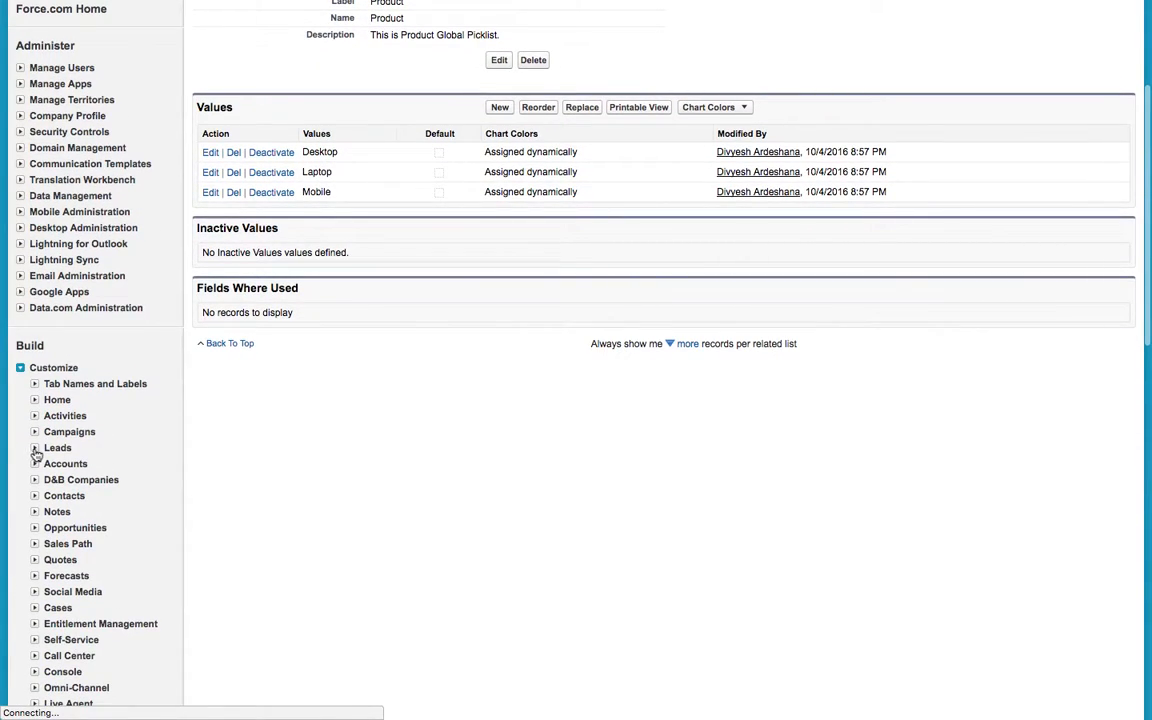
{"action": "left_click", "coordinate": [36, 448]}
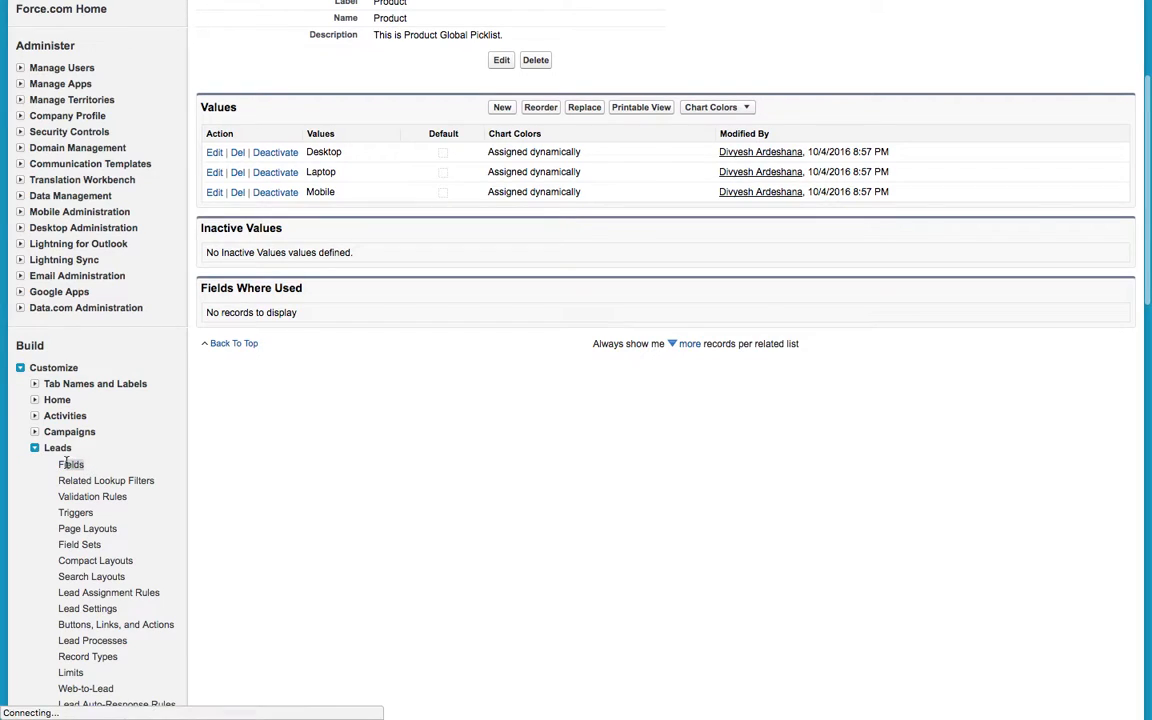
{"action": "left_click", "coordinate": [72, 464]}
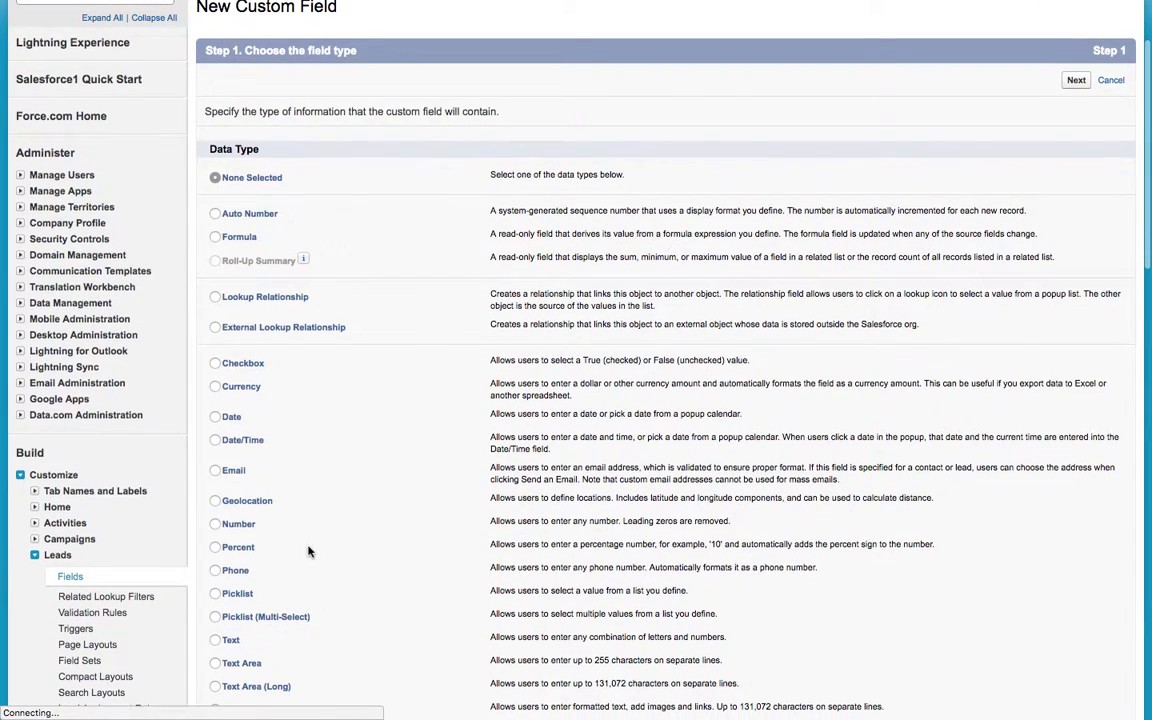
Make the field a Picklist labelled Product using the Product global value set.
{"action": "left_click", "coordinate": [214, 582]}
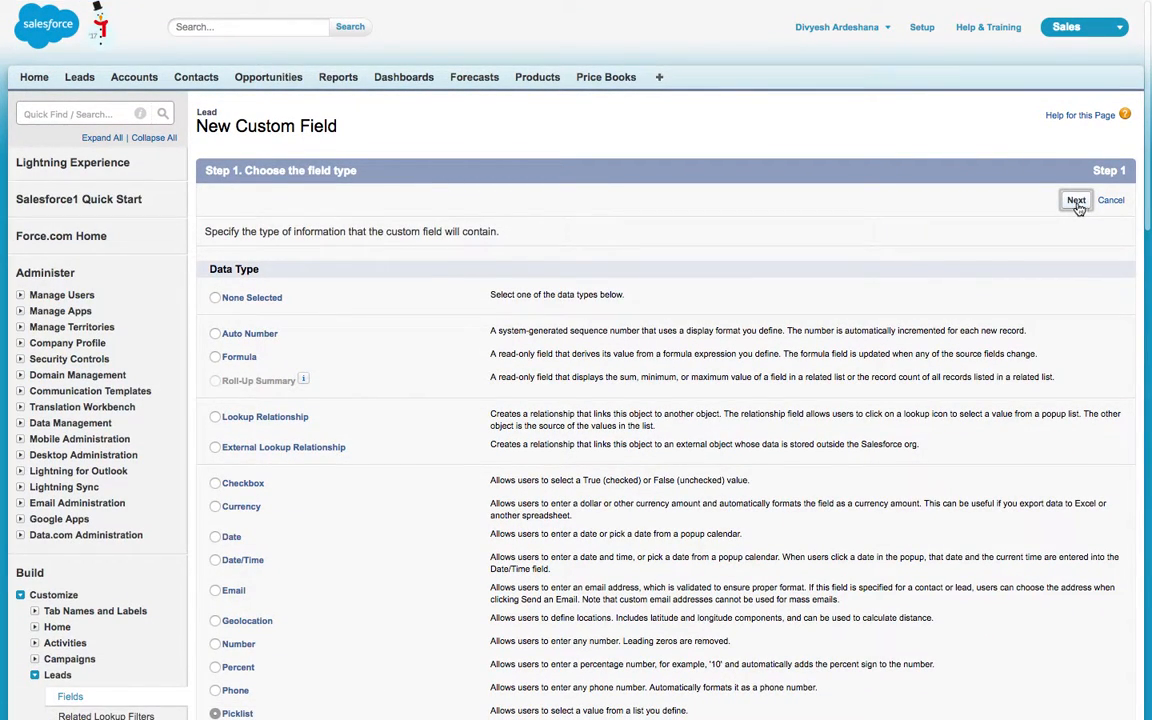
{"action": "left_click", "coordinate": [1076, 200]}
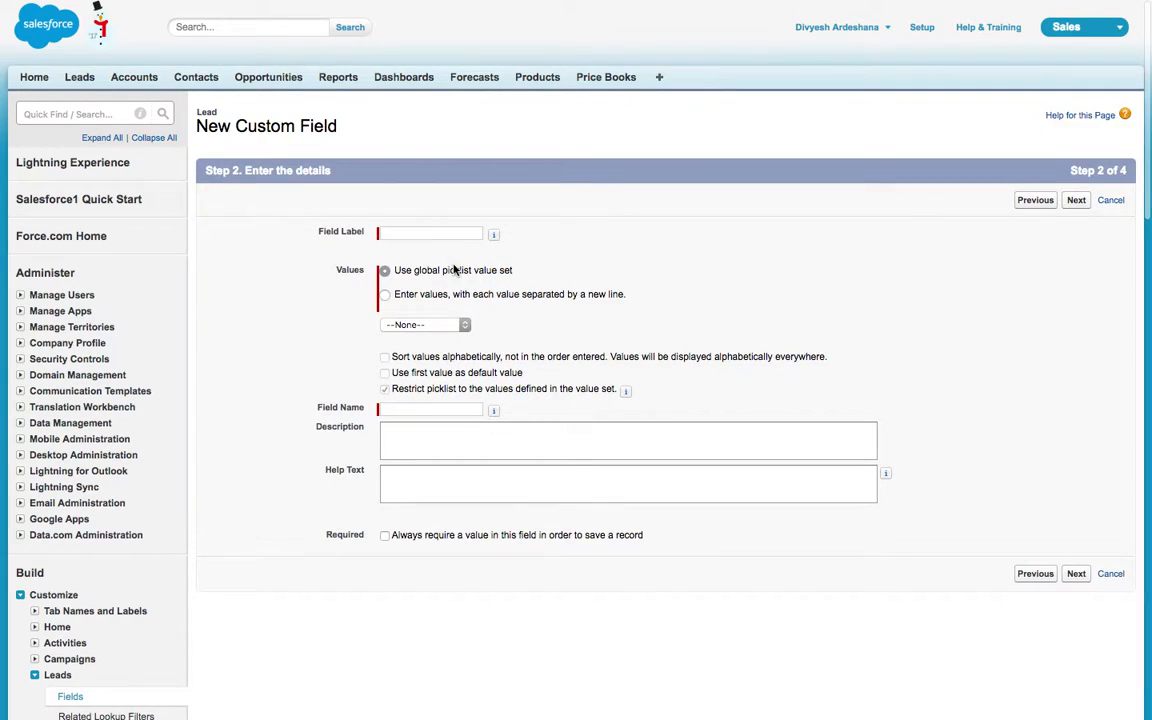
{"action": "type", "text": "Product"}
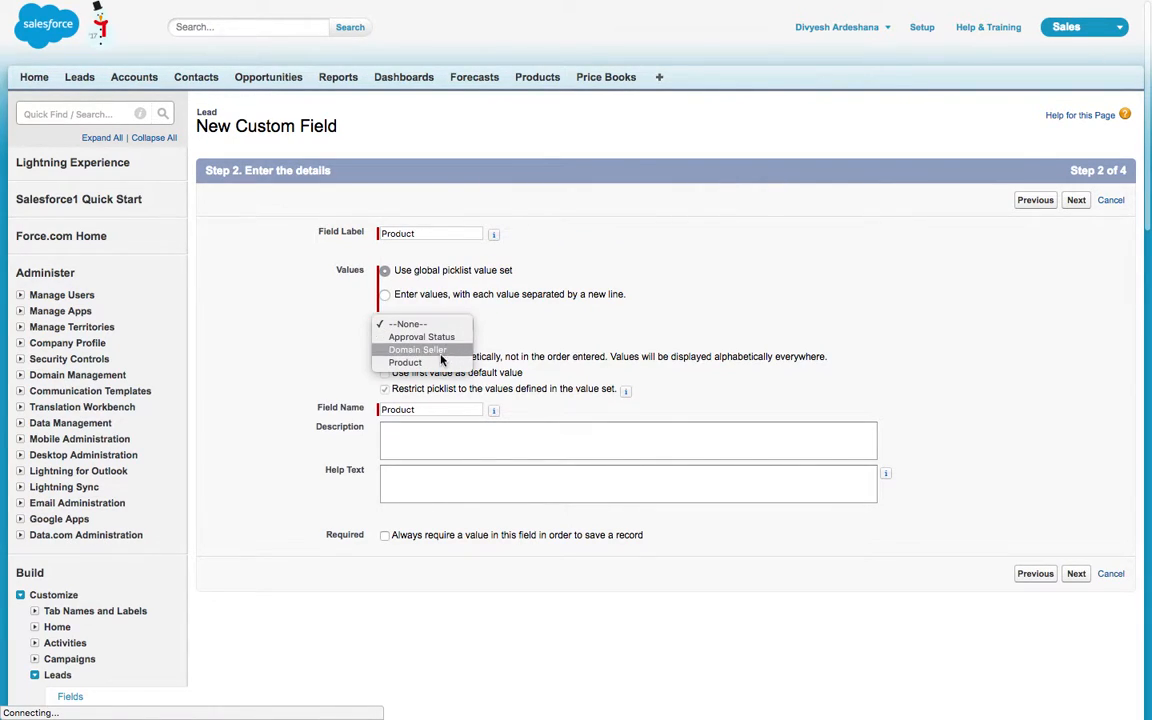
{"action": "left_click", "coordinate": [420, 362]}
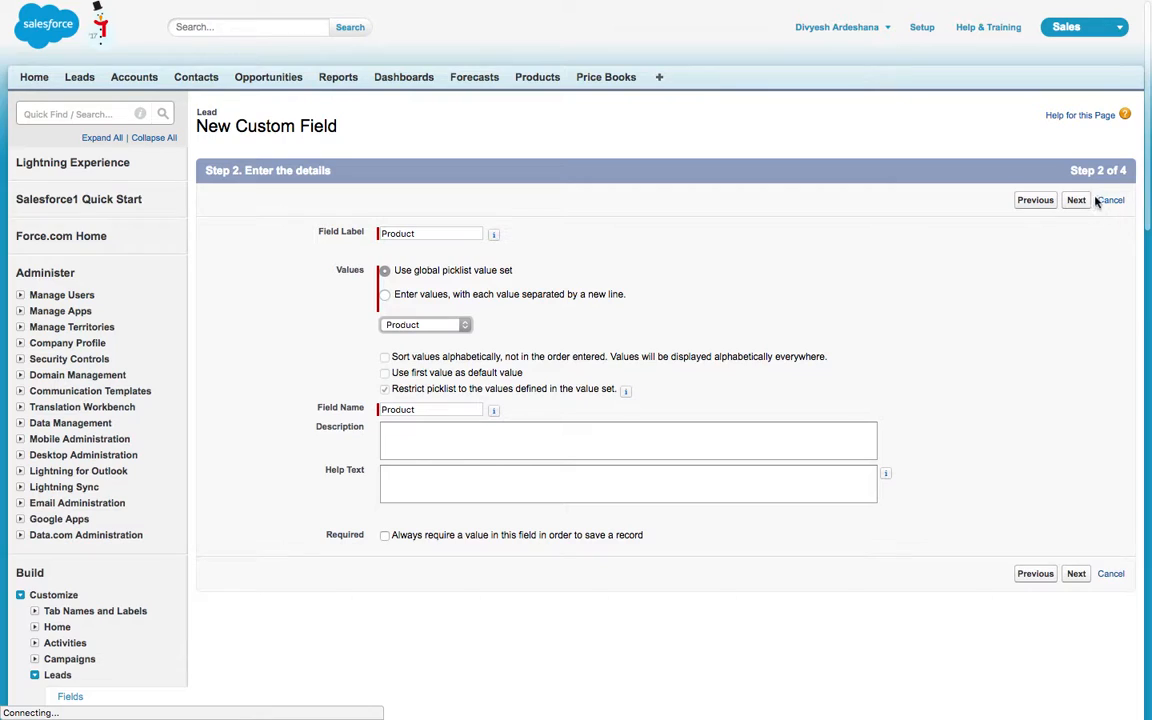
{"action": "left_click", "coordinate": [1110, 200]}
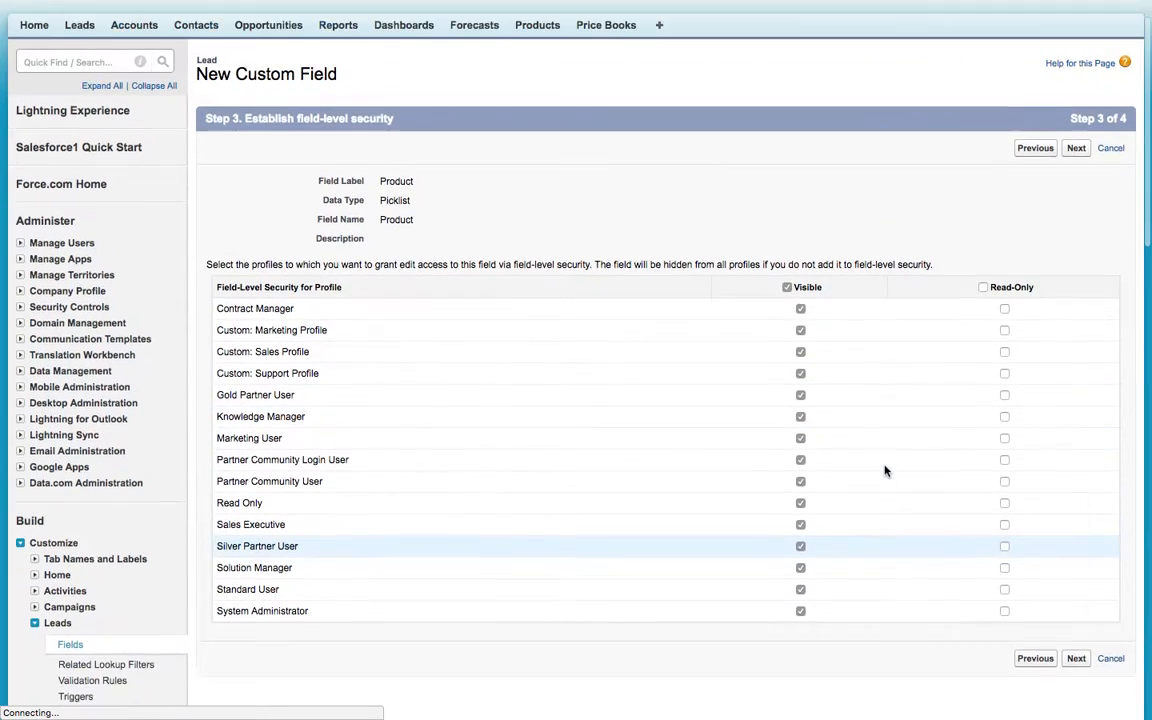
Keep default field-level security and layouts and save the Product field on Leads.
{"action": "left_click", "coordinate": [1110, 148]}
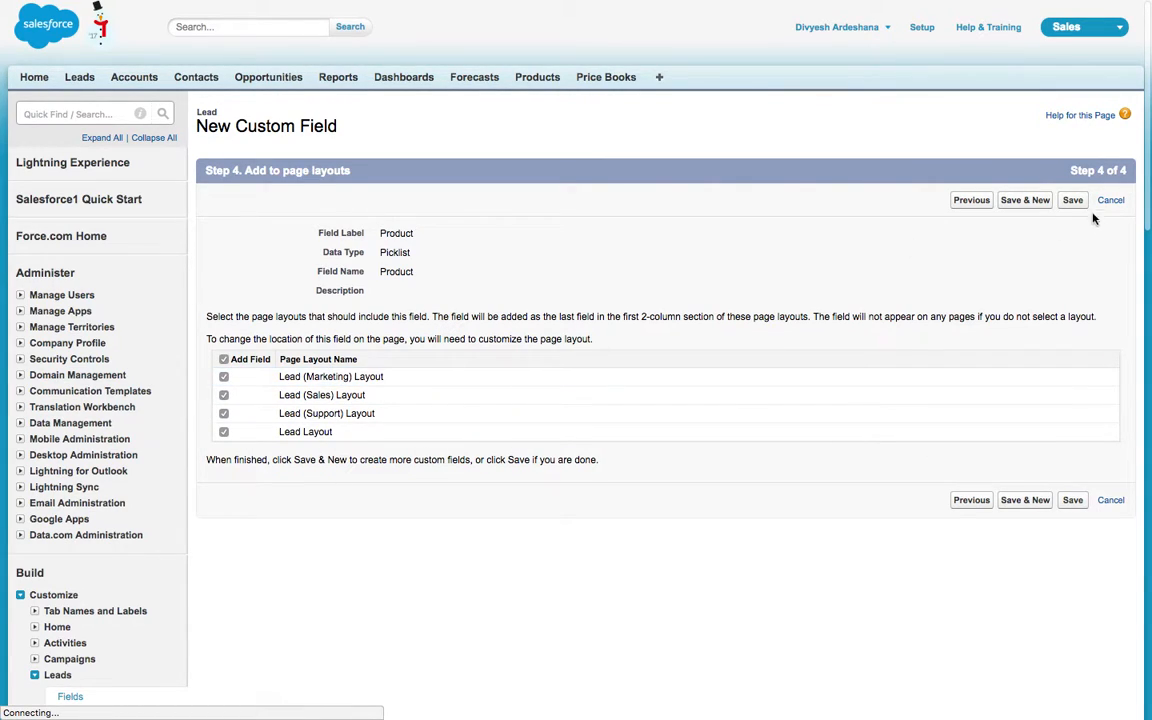
{"action": "mouse_move", "coordinate": [1072, 200]}
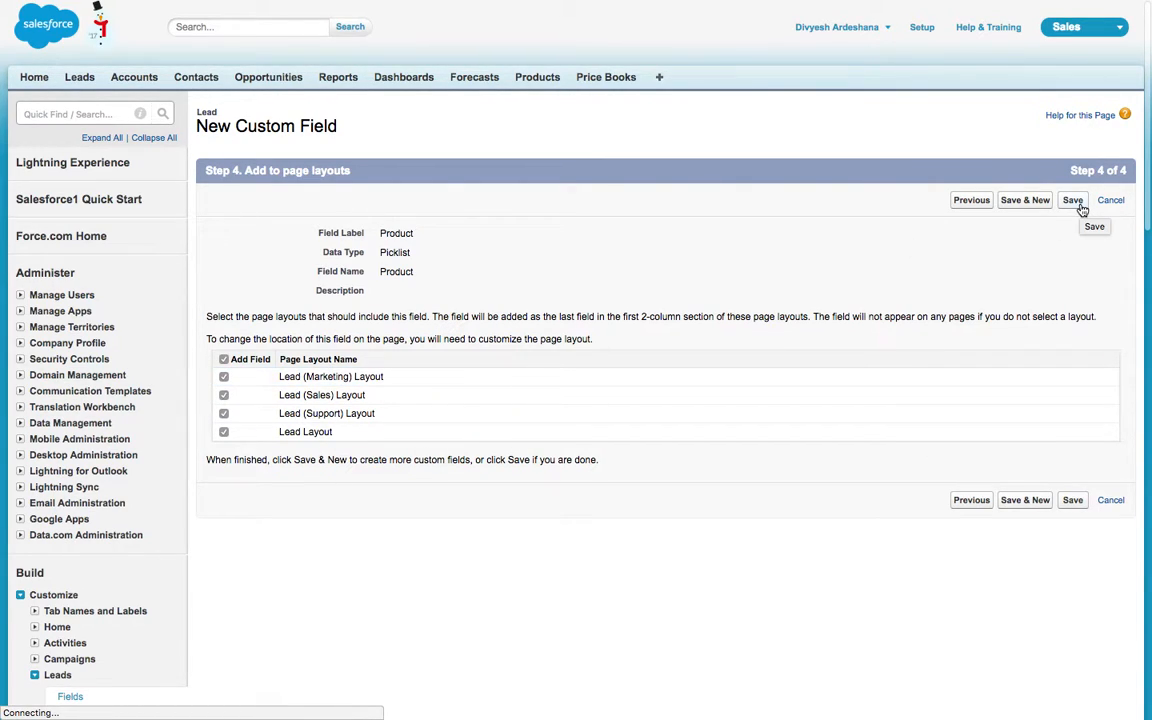
{"action": "left_click", "coordinate": [1072, 200]}
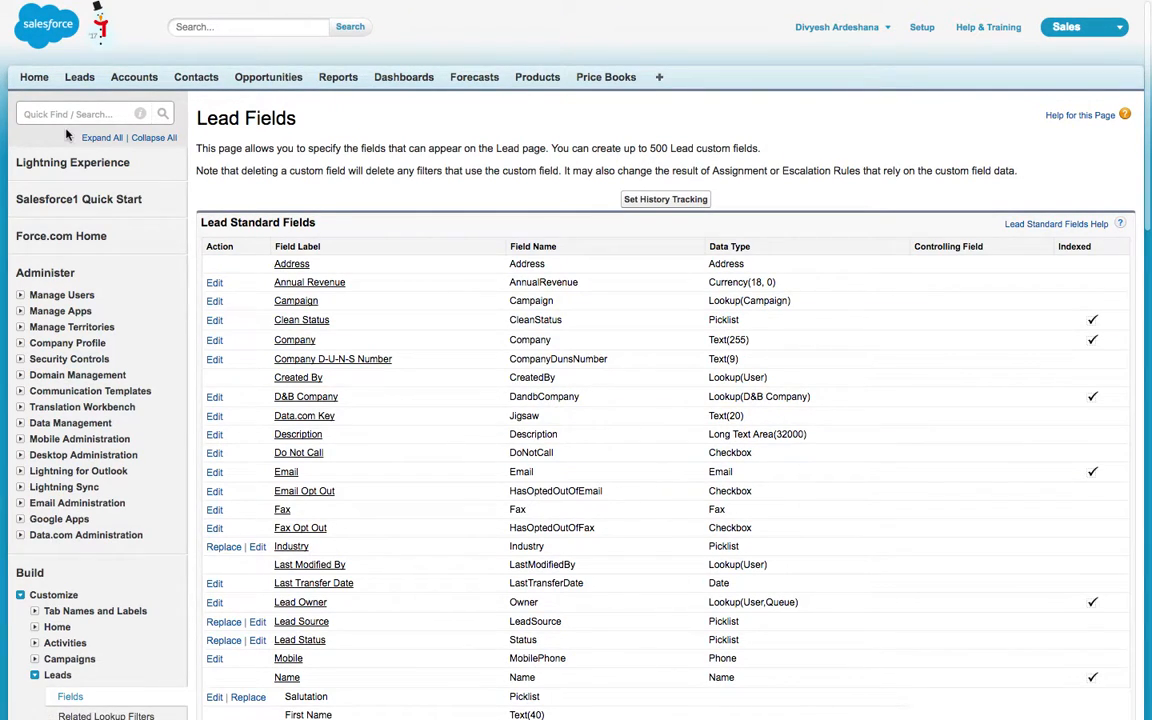
{"action": "left_click", "coordinate": [80, 76]}
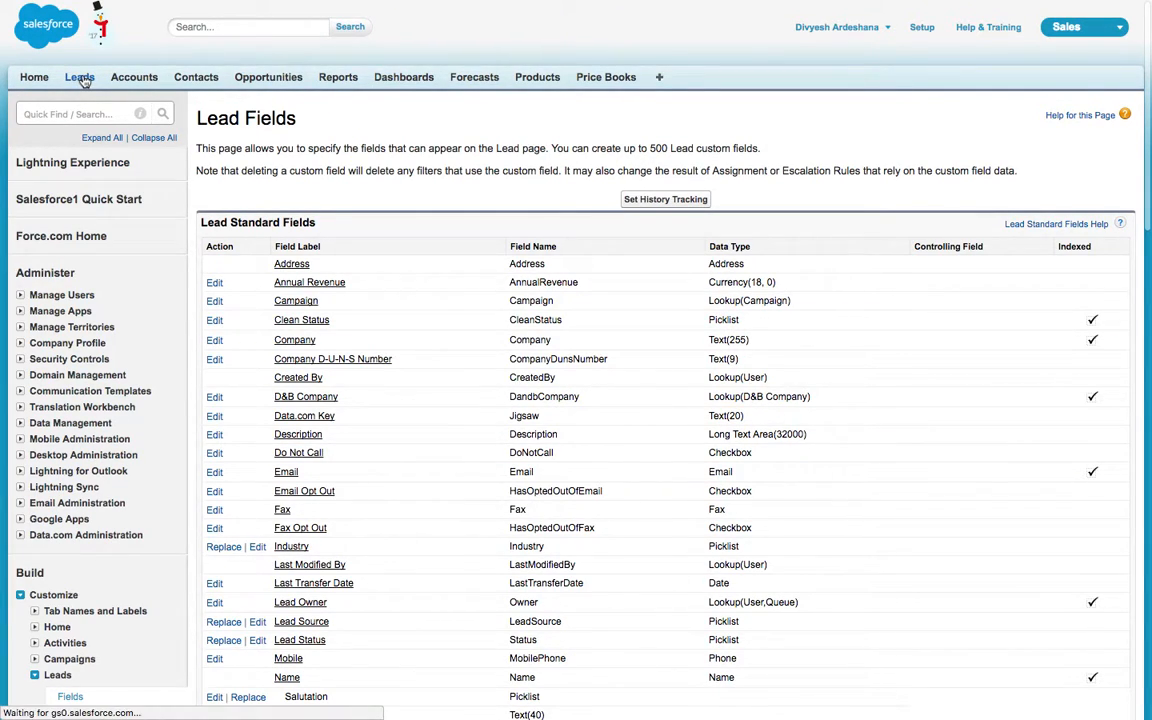
Start a new lead and check its Product picklist lists Desktop, Laptop and Mobile.
{"action": "left_click", "coordinate": [80, 76]}
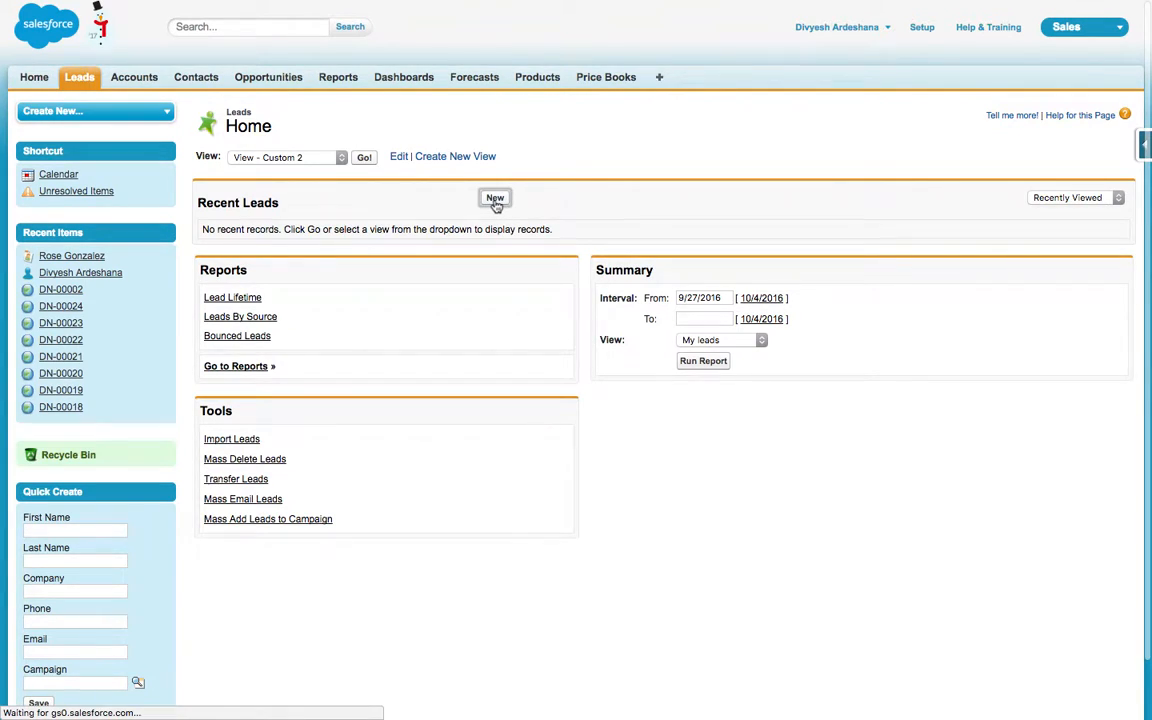
{"action": "left_click", "coordinate": [494, 198]}
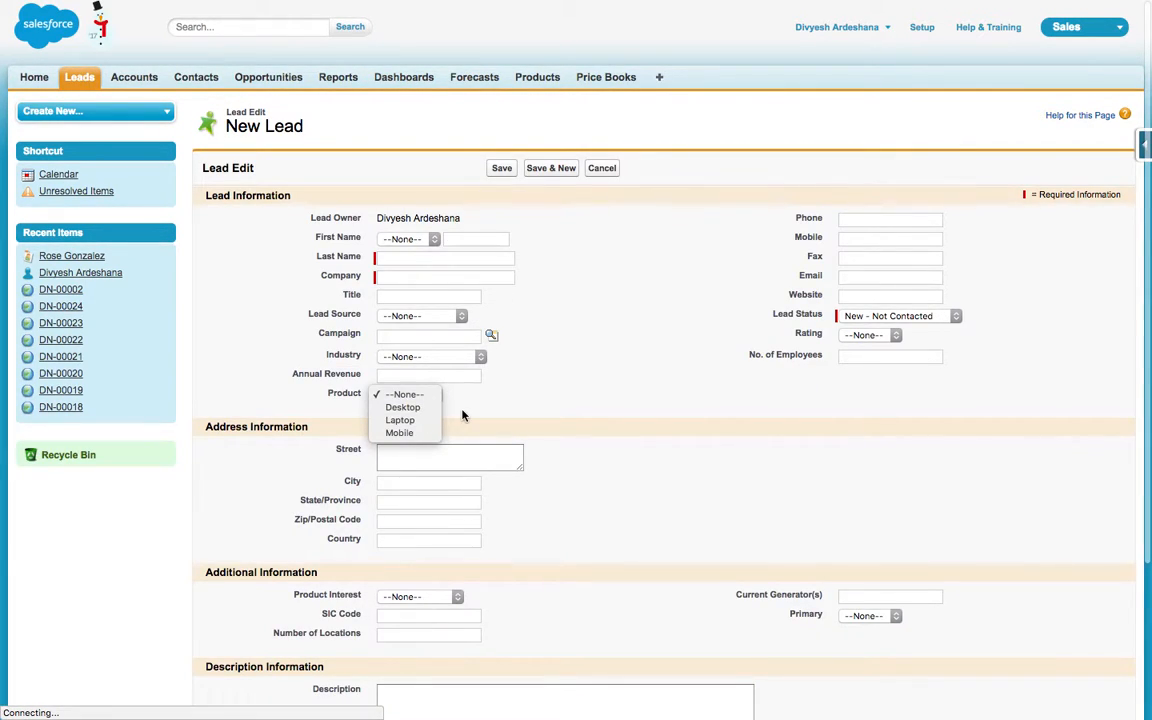
{"action": "mouse_move", "coordinate": [402, 408]}
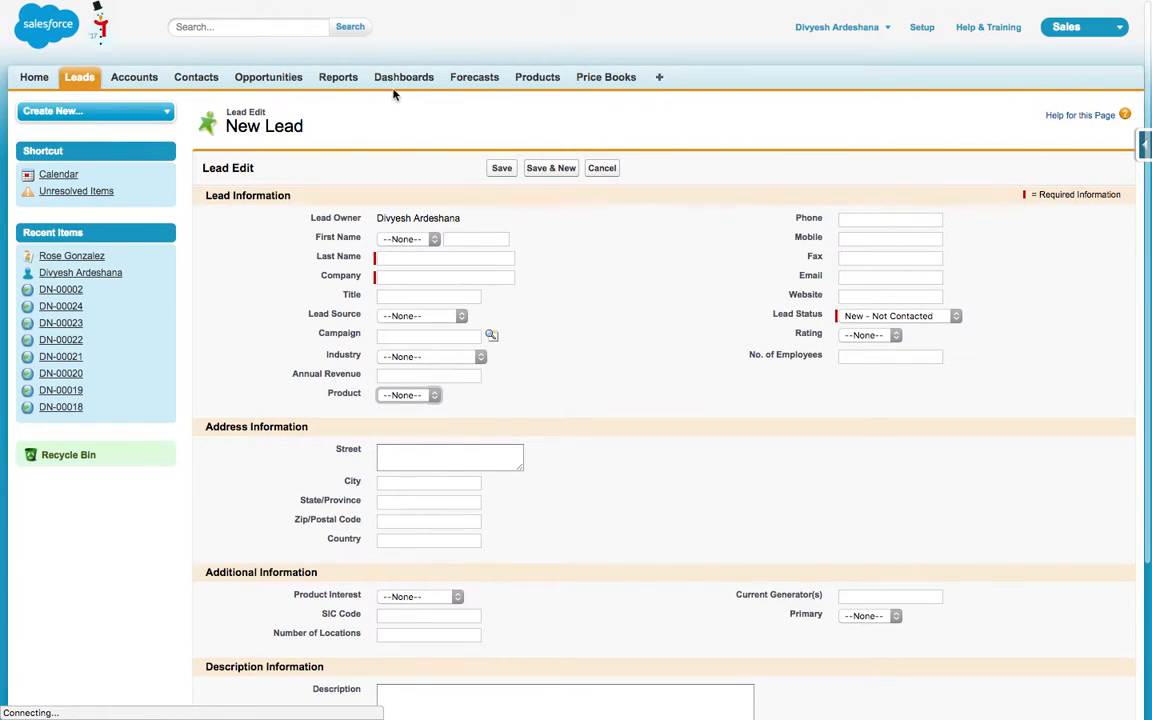
{"action": "mouse_move", "coordinate": [978, 44]}
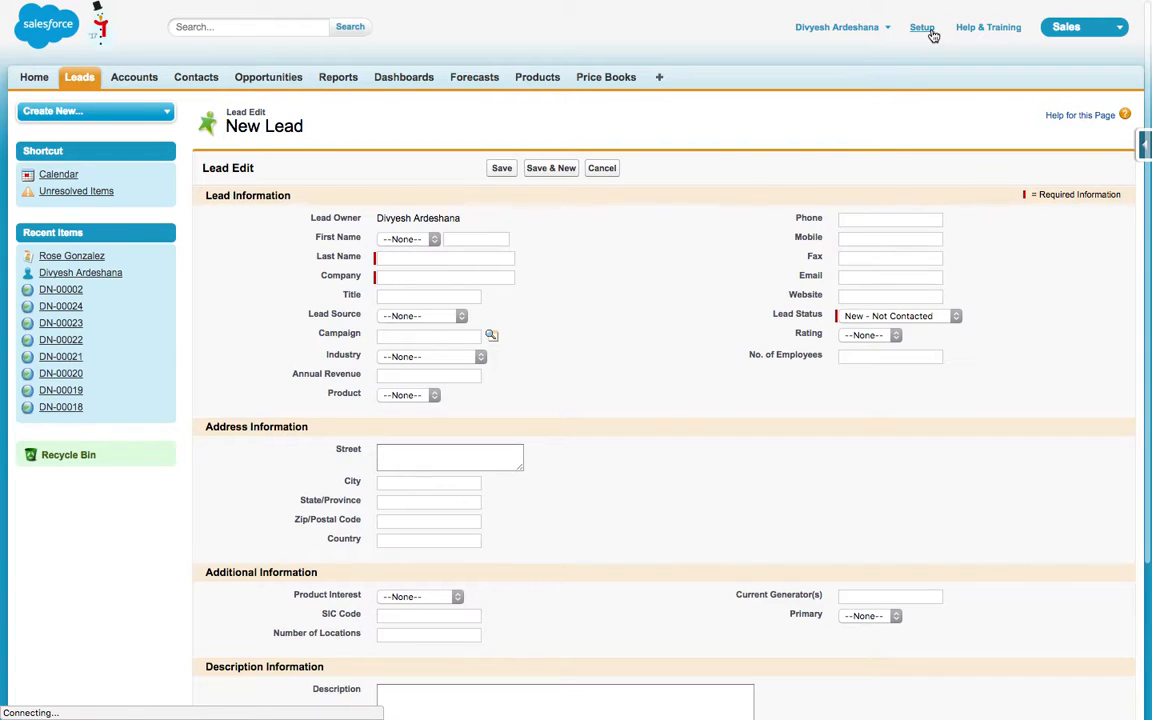
{"action": "left_click", "coordinate": [920, 28]}
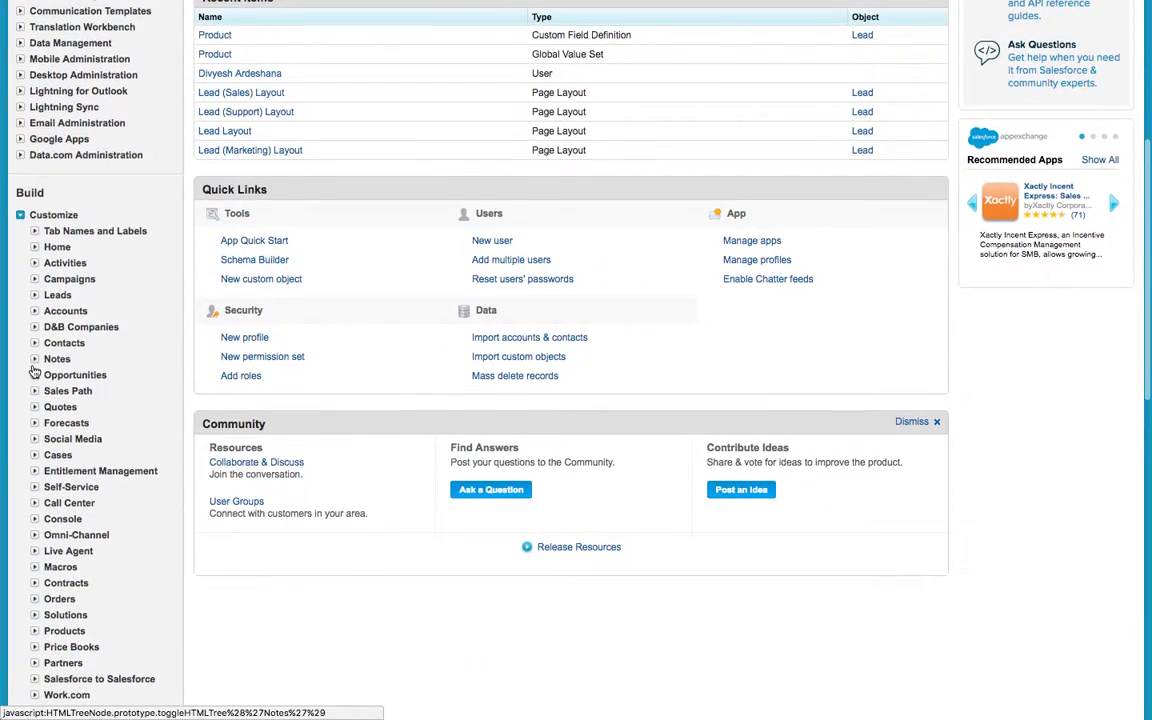
Navigate Customize > Opportunities > Fields and begin a new custom field.
{"action": "left_click", "coordinate": [34, 374]}
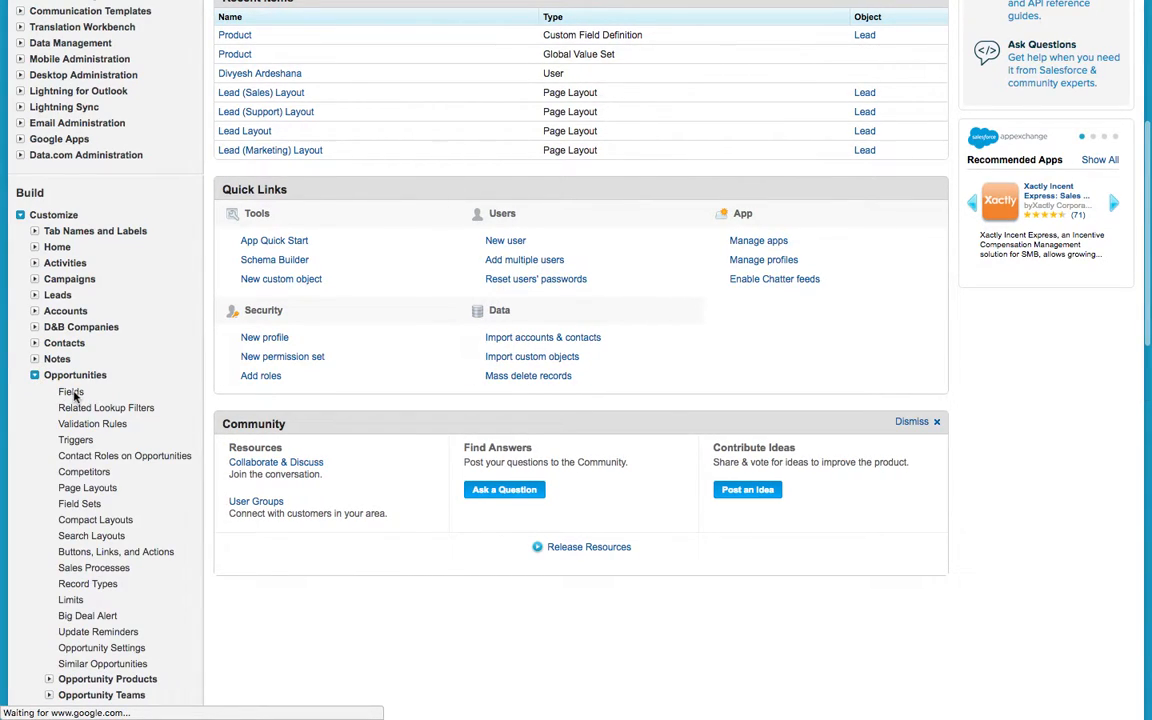
{"action": "mouse_move", "coordinate": [72, 392]}
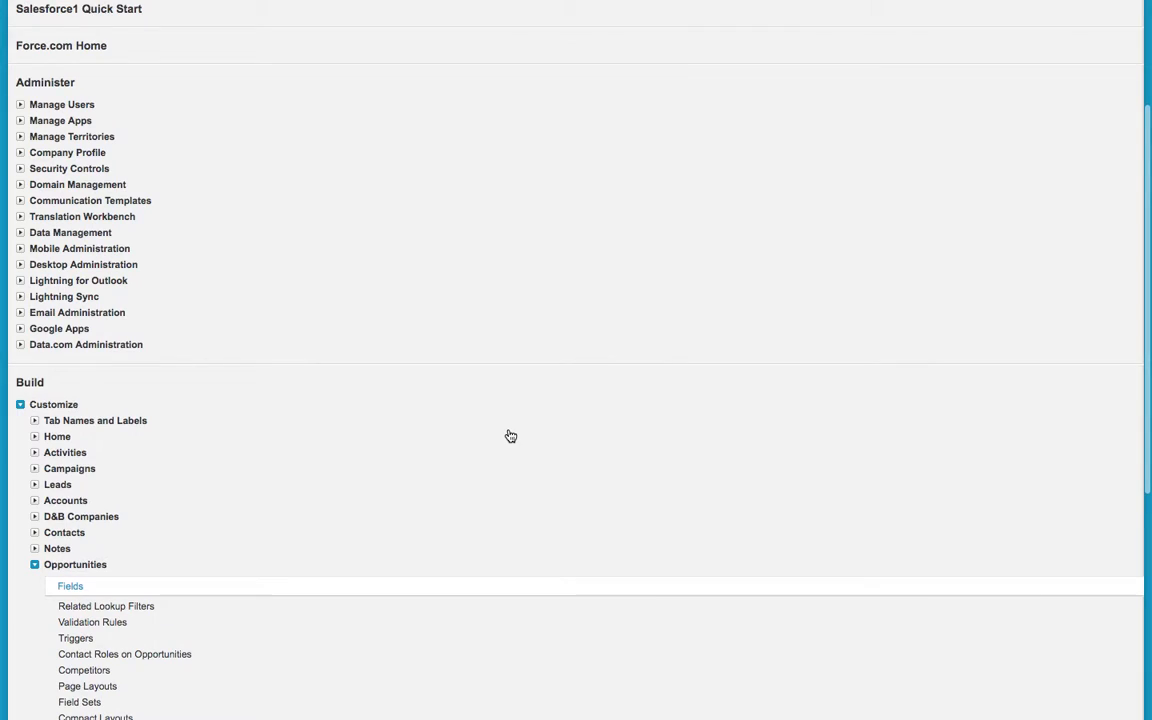
{"action": "scroll", "scroll_direction": "down", "scroll_amount": 3}
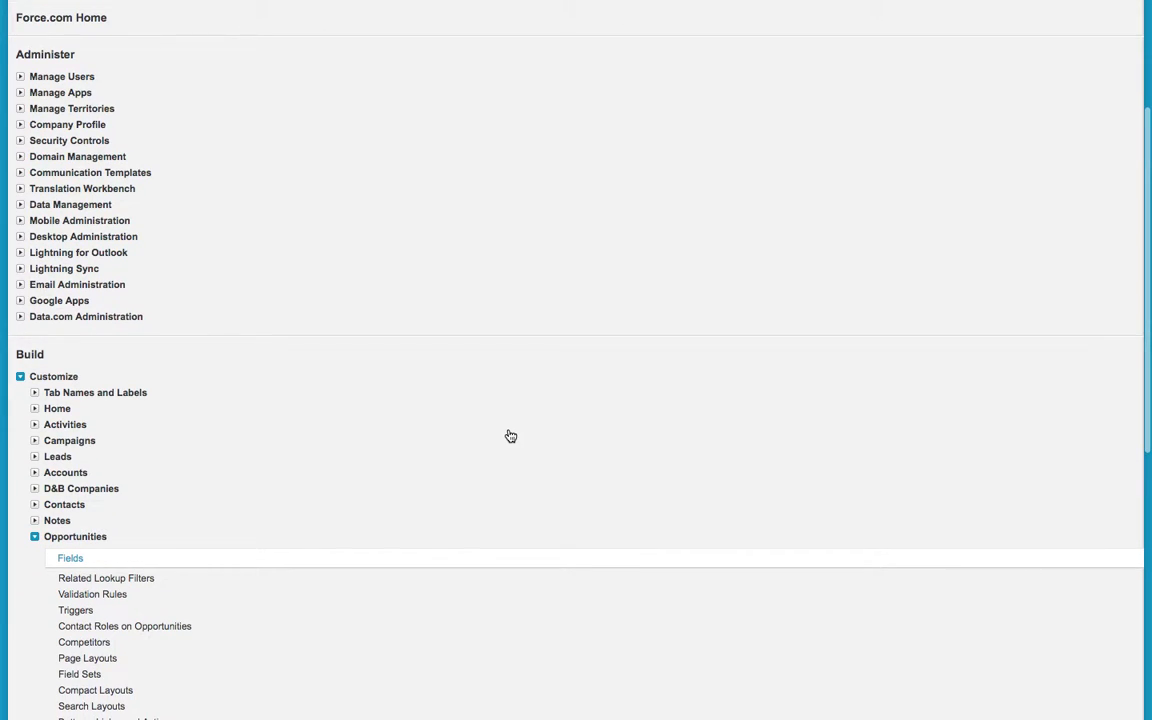
{"action": "left_click", "coordinate": [70, 558]}
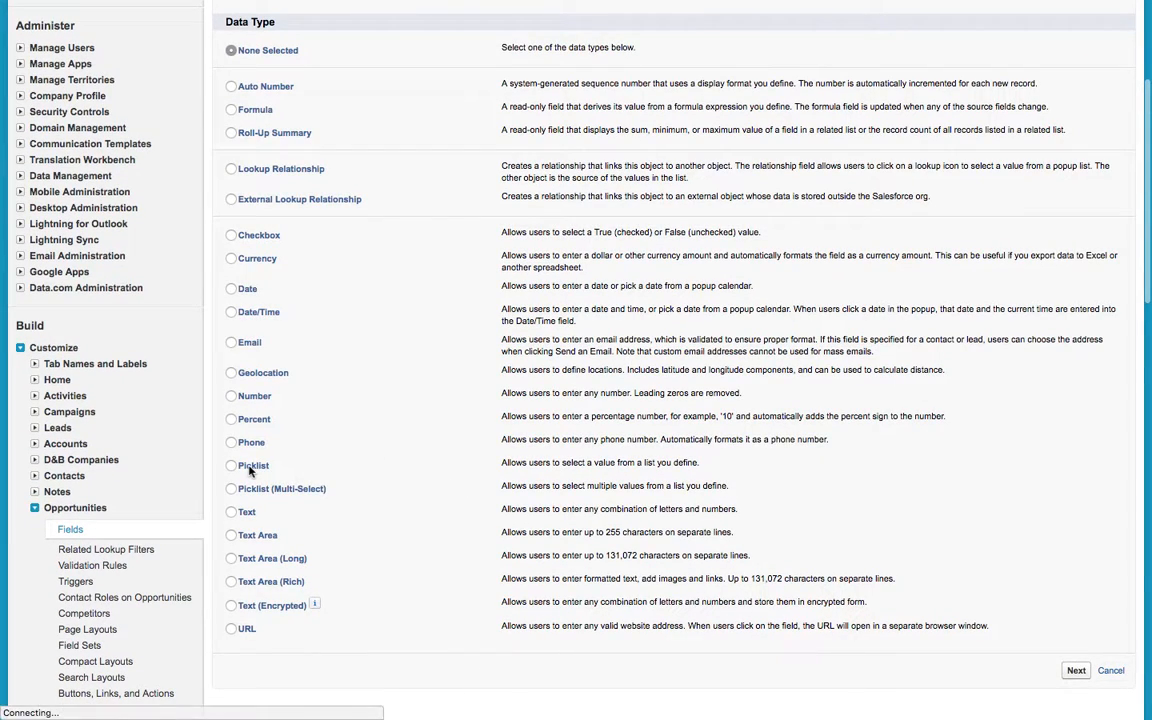
Make it a Picklist labelled Product on the global value set and save it to all layouts.
{"action": "left_click", "coordinate": [230, 464]}
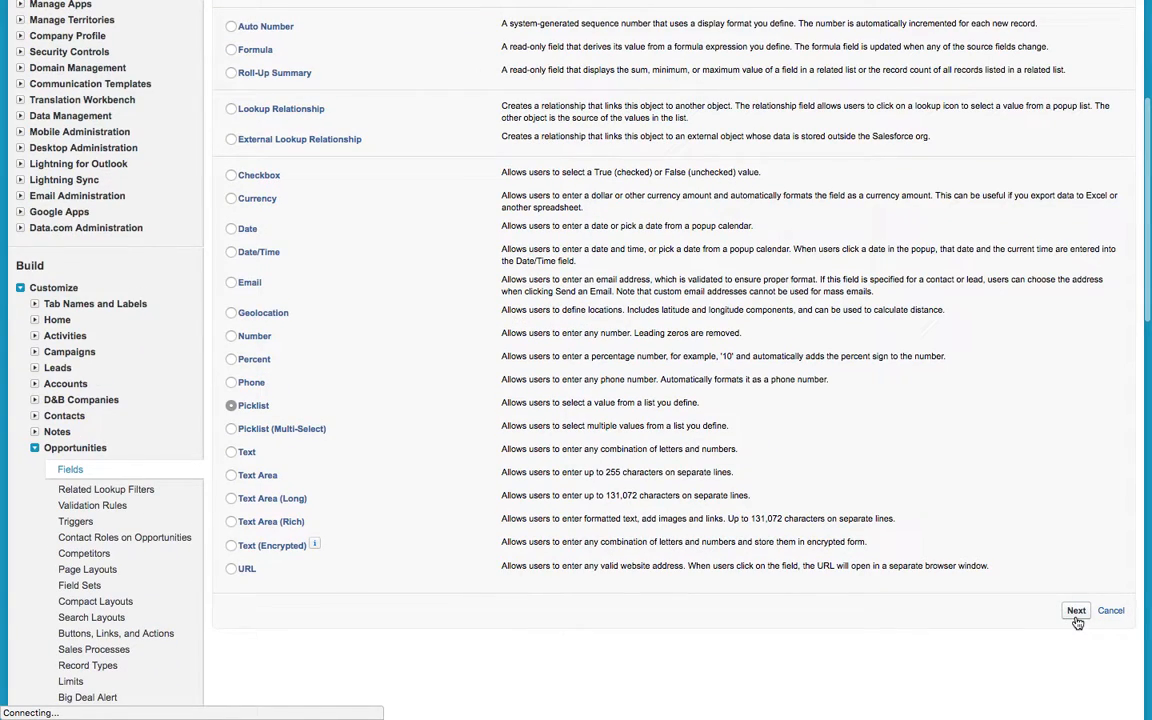
{"action": "left_click", "coordinate": [1110, 612]}
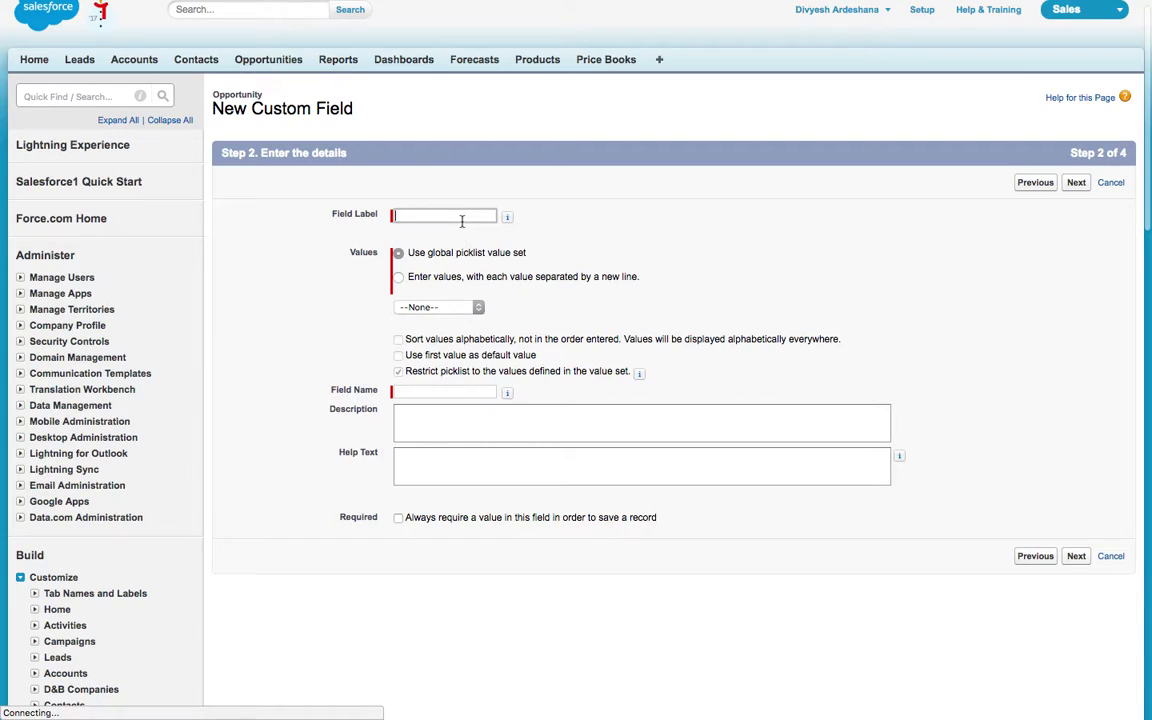
{"action": "type", "text": "Product"}
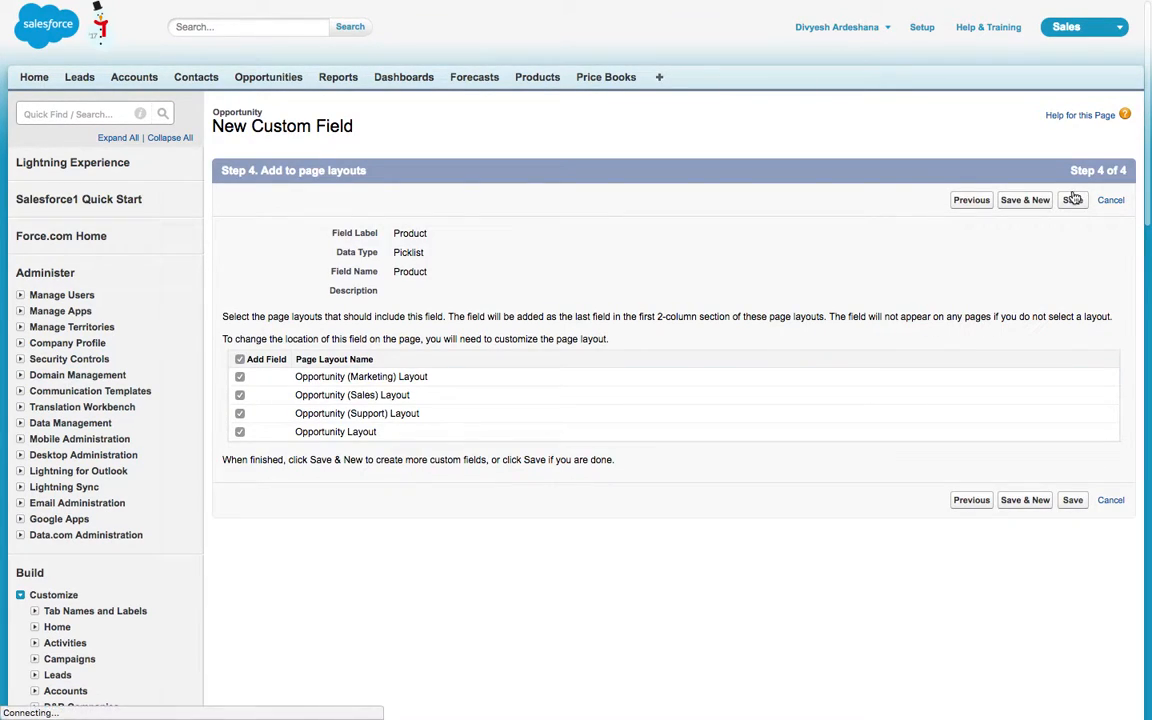
{"action": "left_click", "coordinate": [1072, 200]}
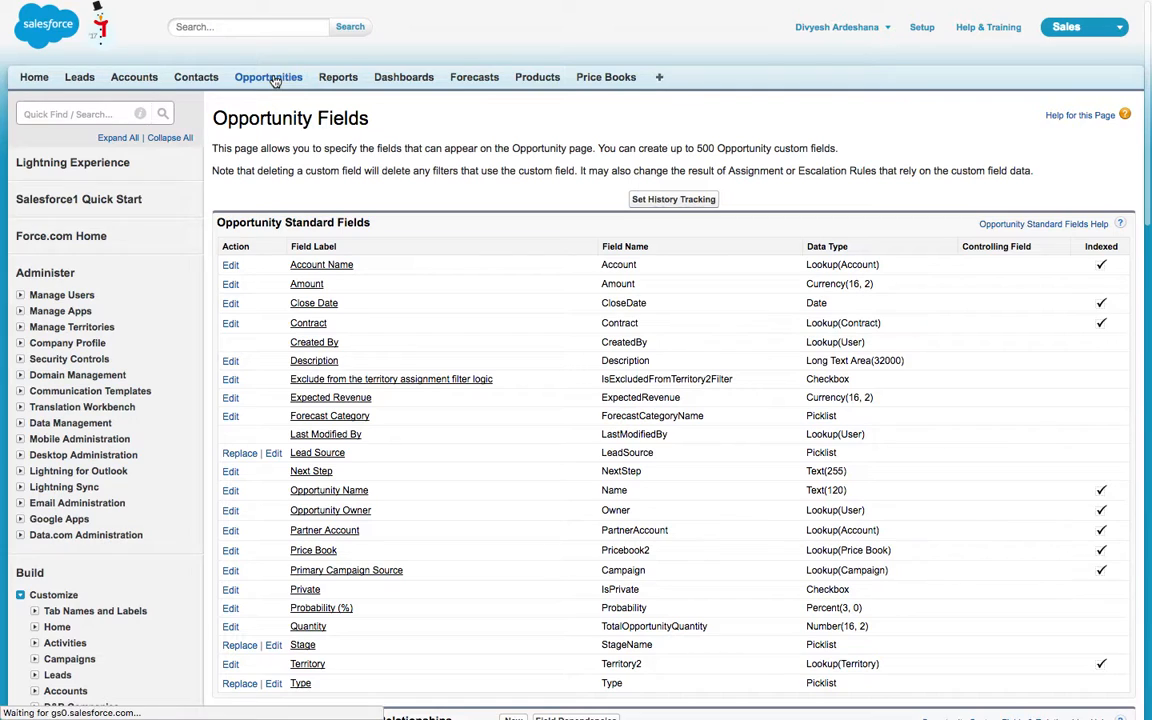
Start a new opportunity and check that the form shows the Product picklist.
{"action": "left_click", "coordinate": [268, 76]}
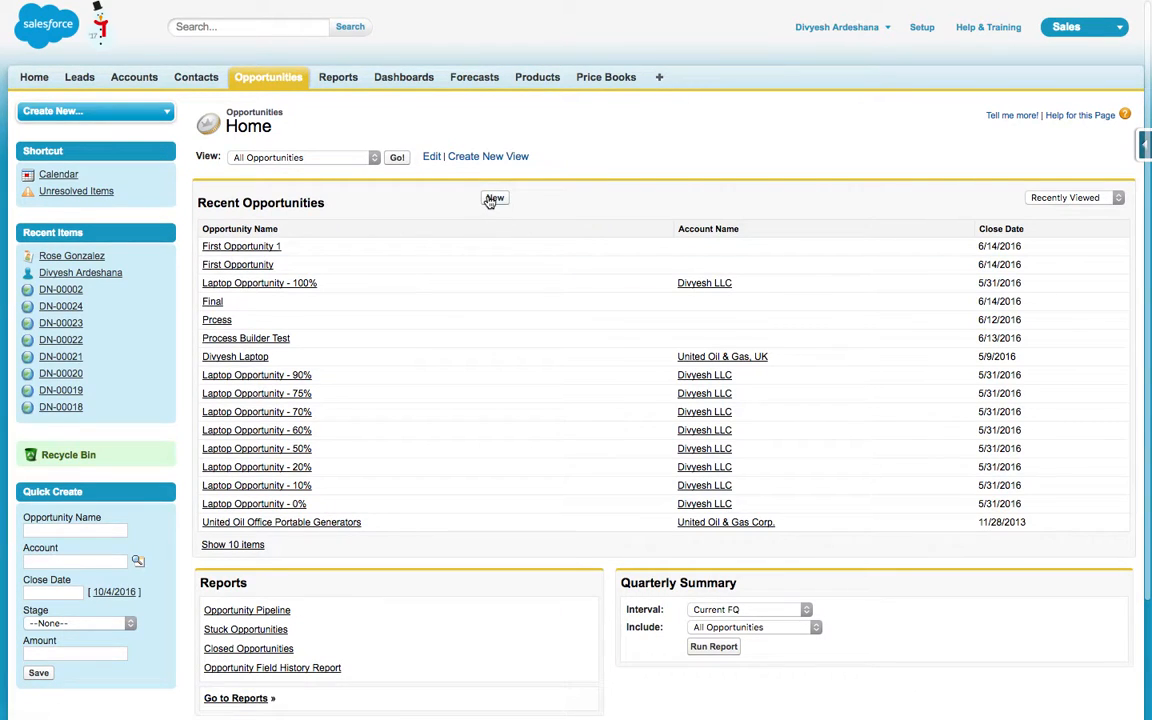
{"action": "left_click", "coordinate": [494, 200]}
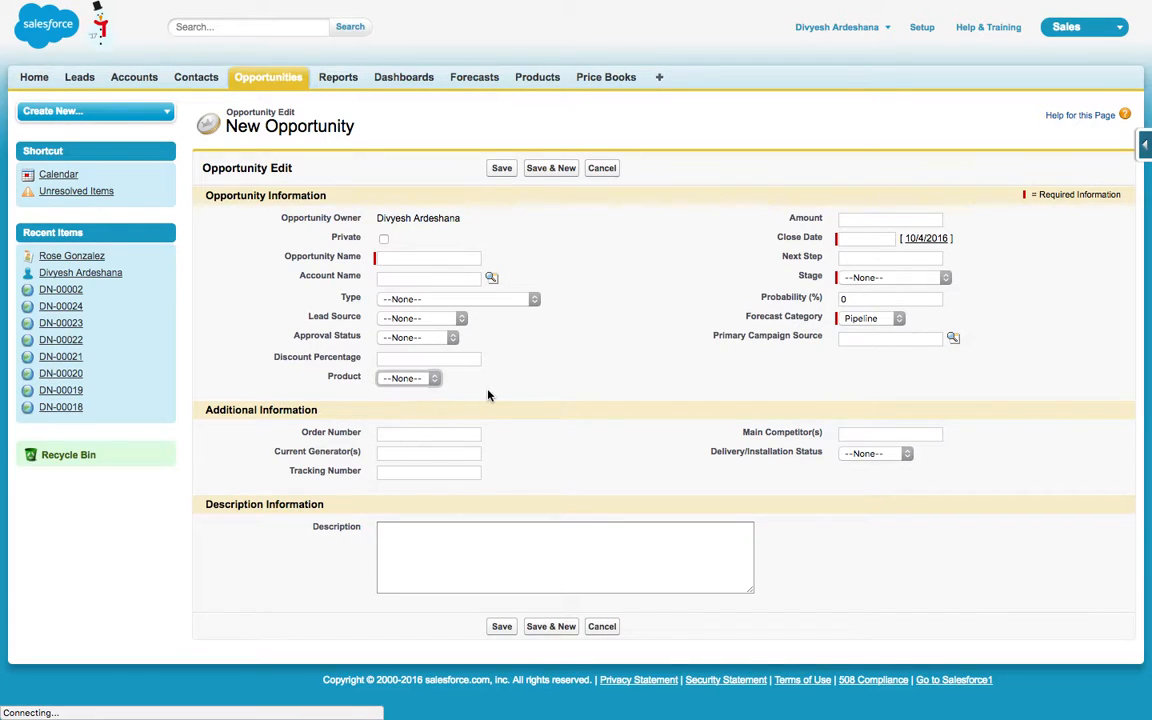
{"action": "left_click", "coordinate": [408, 378]}
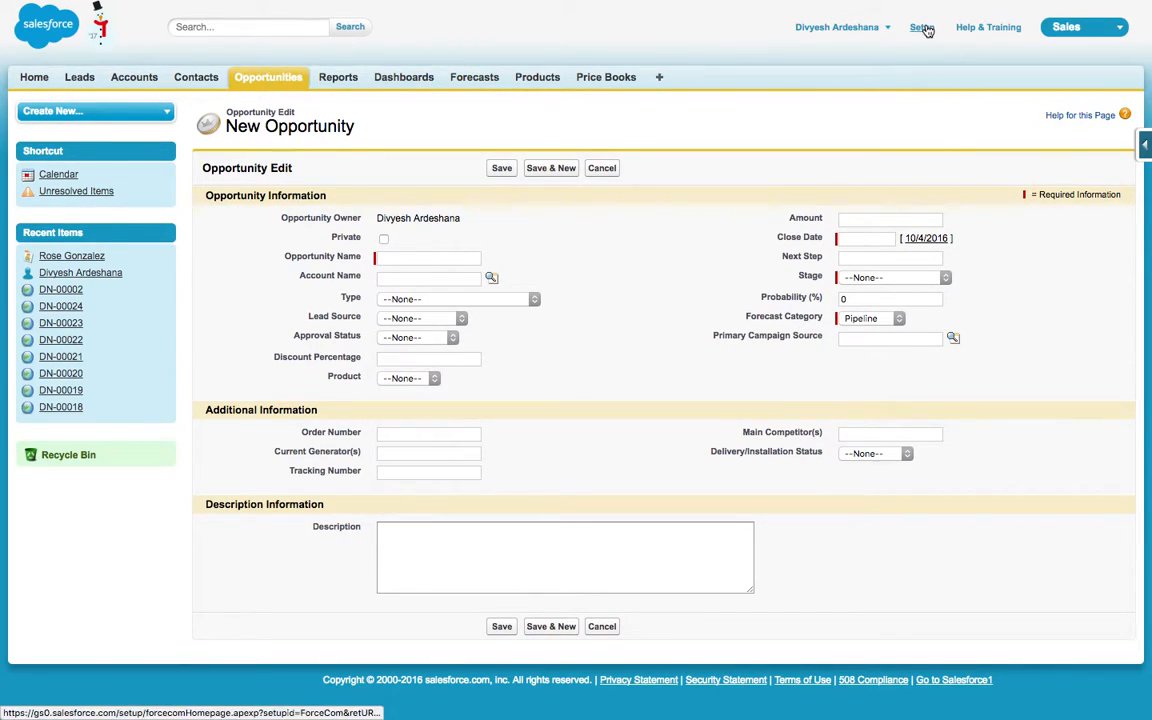
Return to Setup's Picklist Value Sets and open the Product global value set.
{"action": "left_click", "coordinate": [920, 28]}
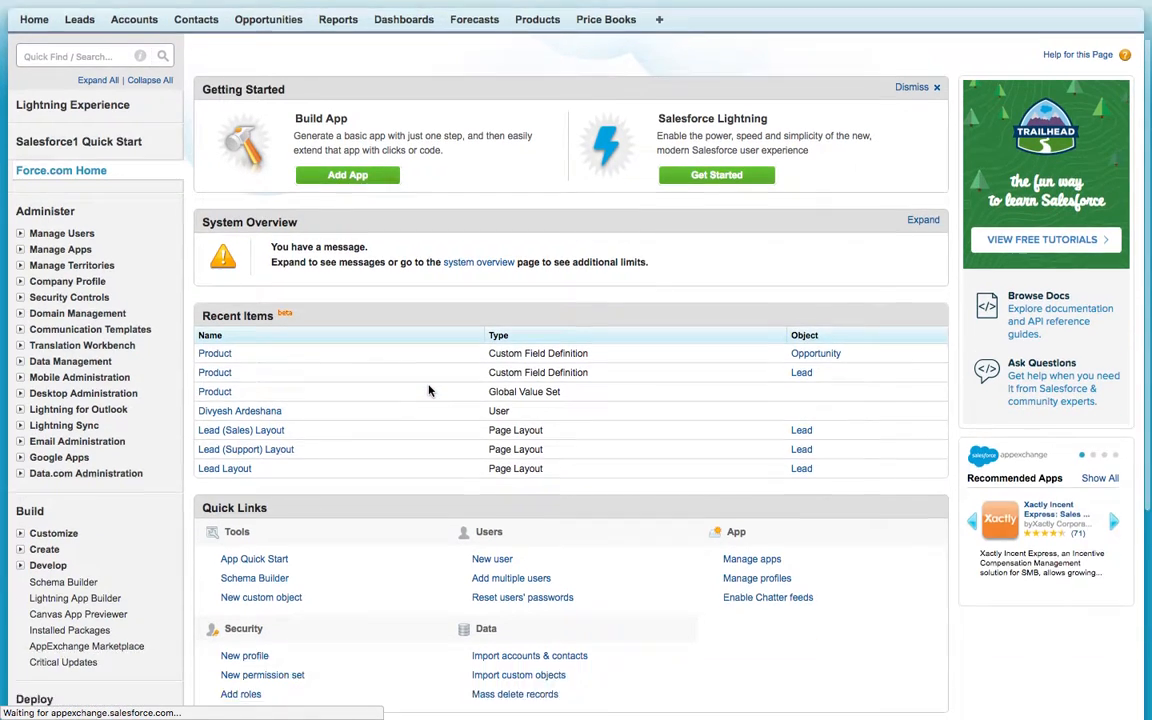
{"action": "scroll", "scroll_direction": "down", "scroll_amount": 3}
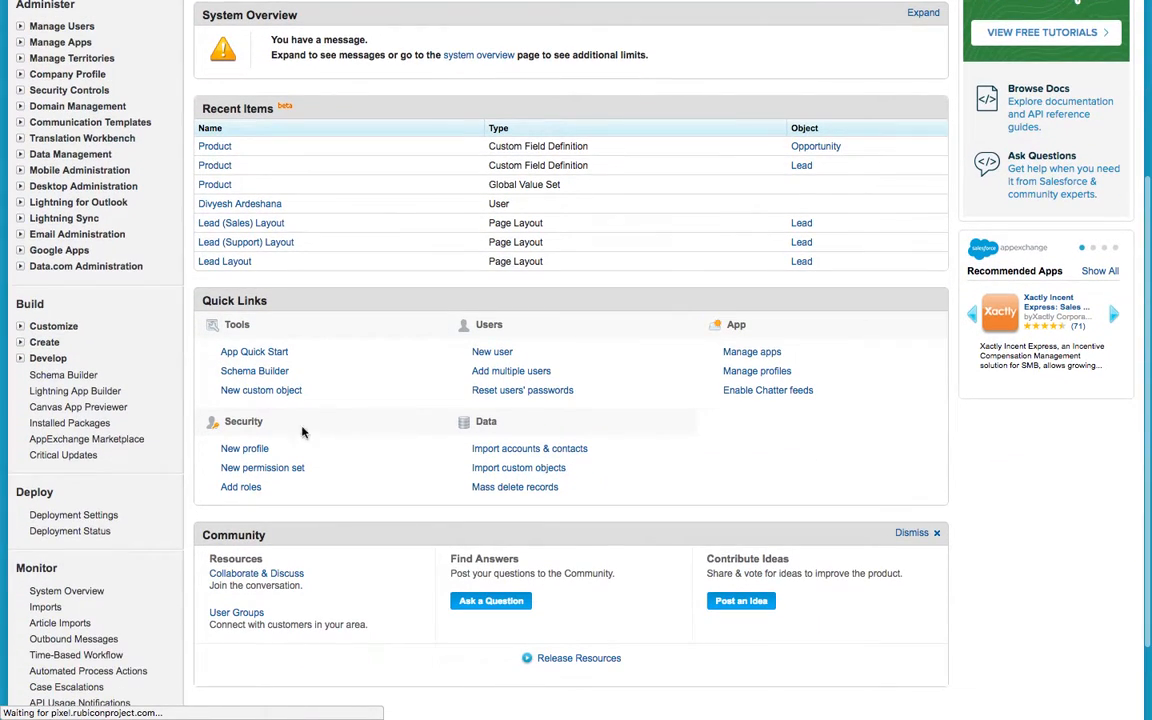
{"action": "left_click", "coordinate": [44, 342]}
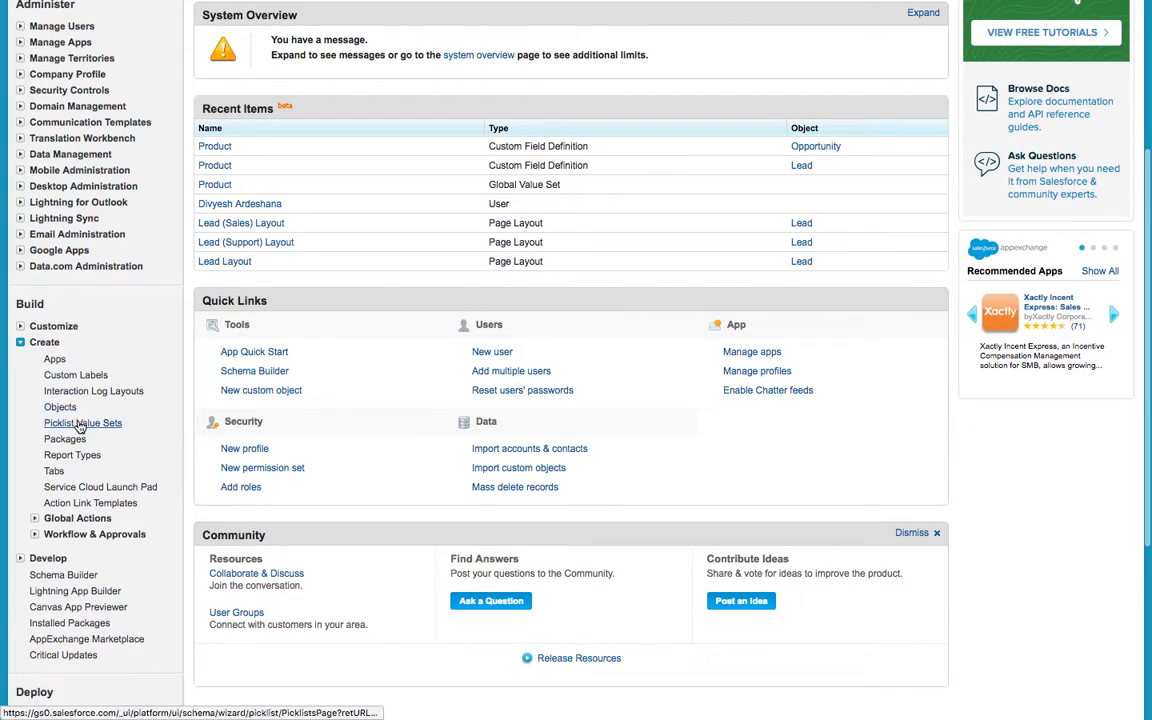
{"action": "left_click", "coordinate": [84, 422]}
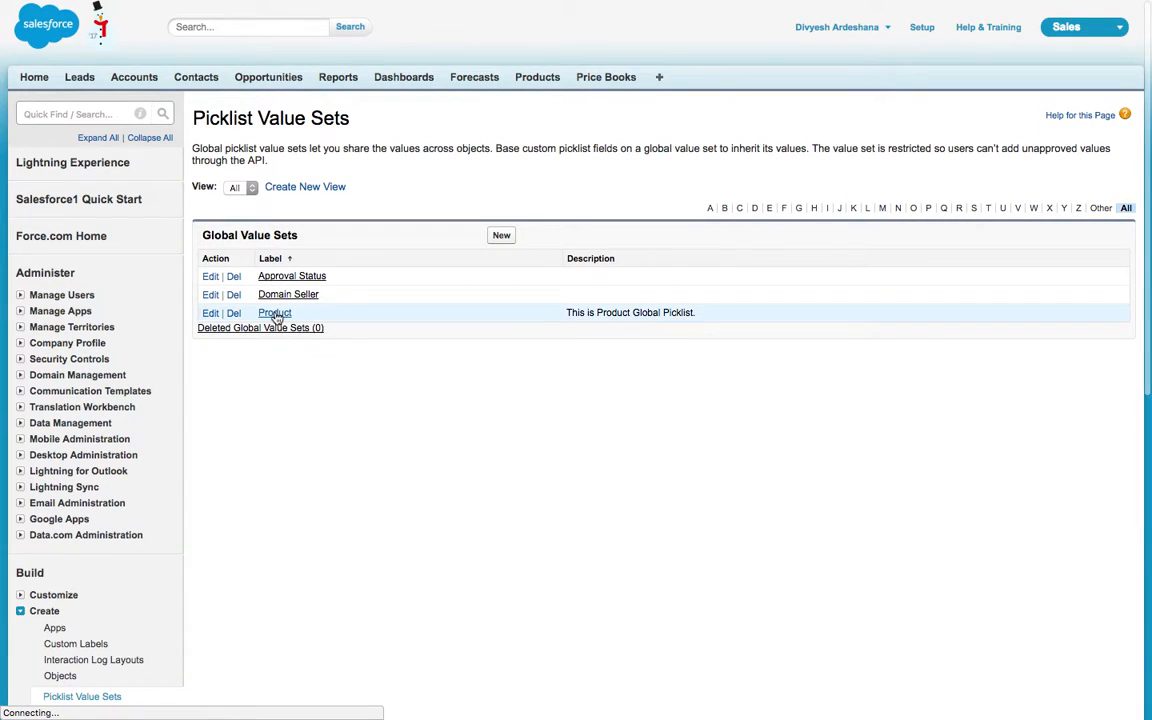
{"action": "left_click", "coordinate": [274, 312]}
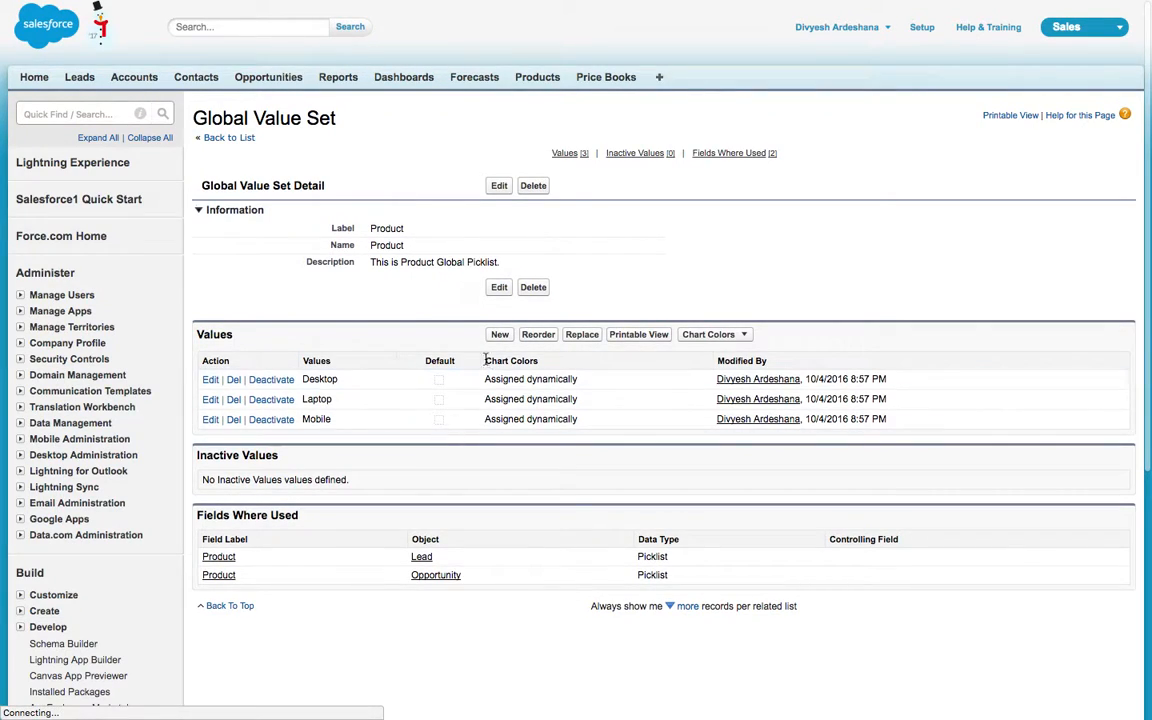
Add the value Tablet, save, and confirm Tablet appears in the new lead's Product picklist.
{"action": "left_click", "coordinate": [500, 334]}
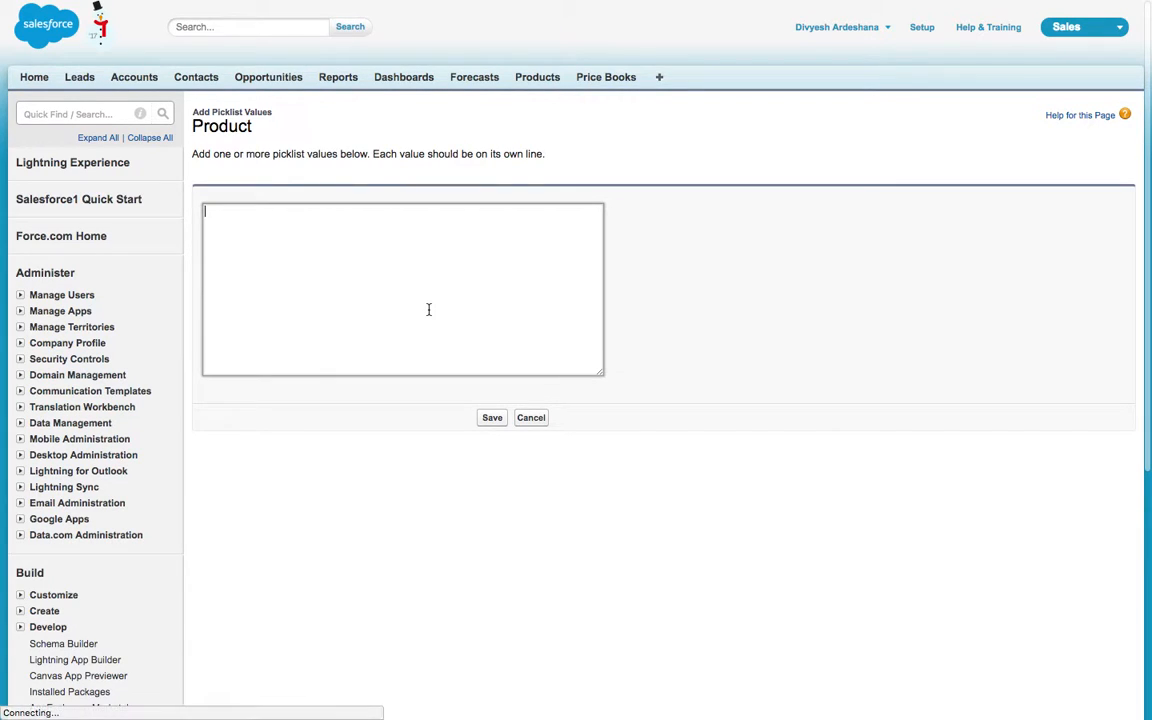
{"action": "type", "text": "Tablet"}
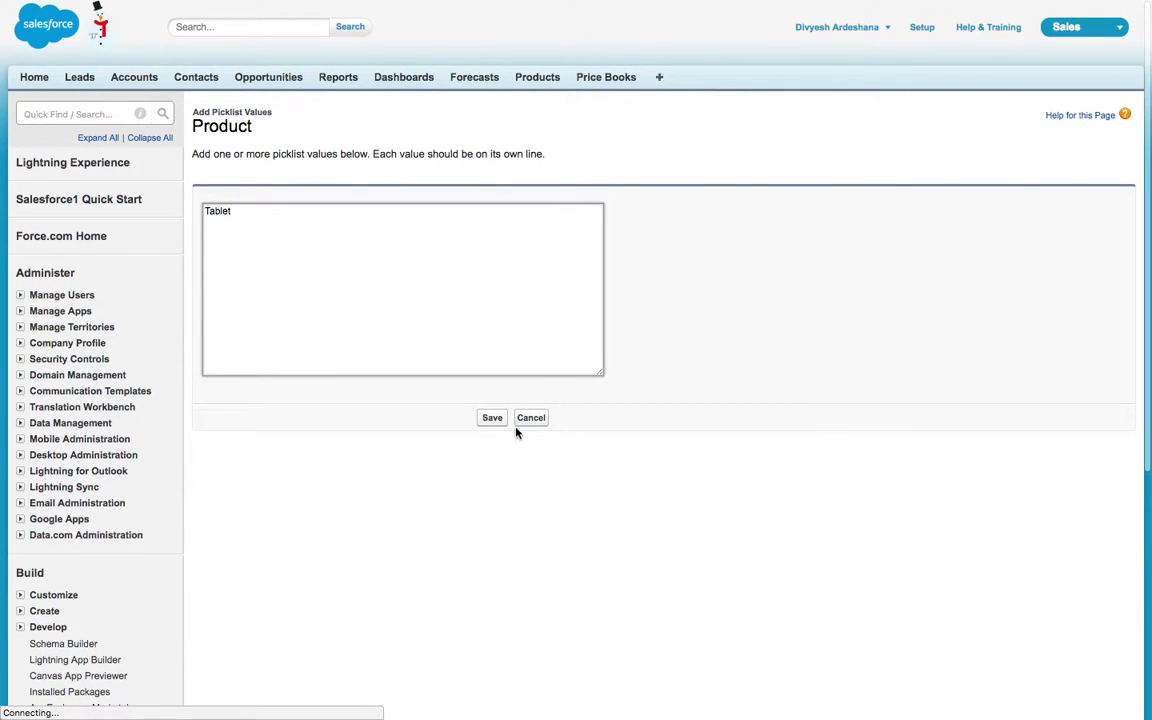
{"action": "left_click", "coordinate": [492, 418]}
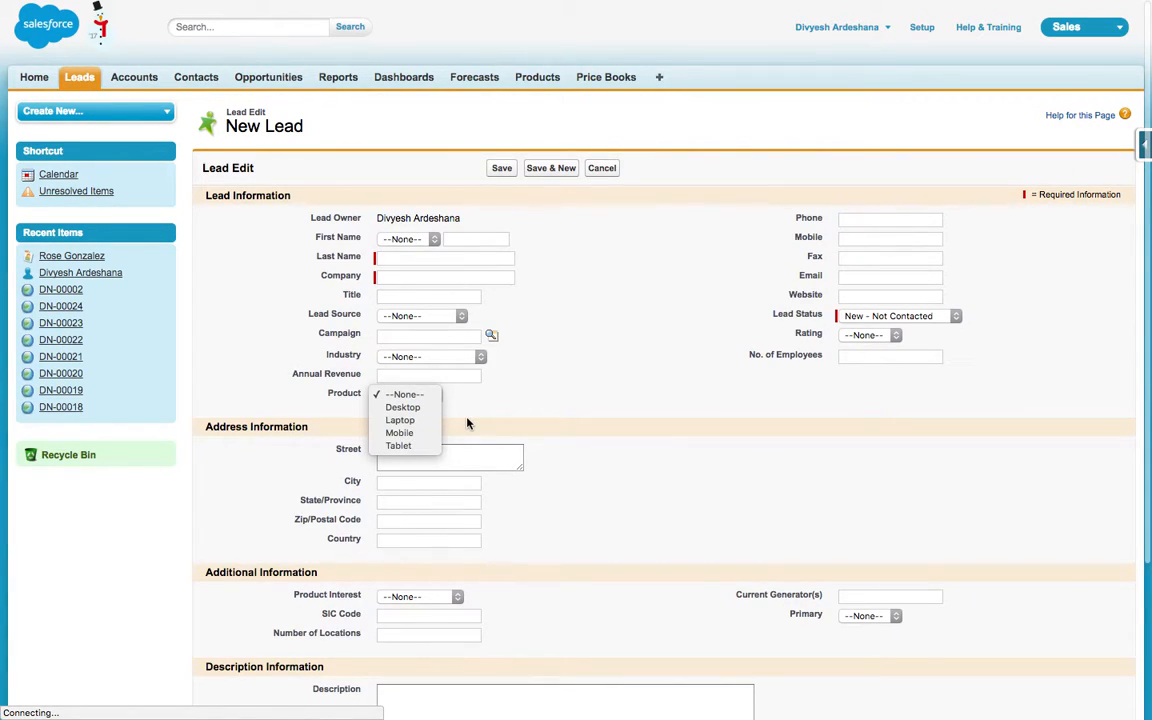
{"action": "left_click", "coordinate": [408, 394]}
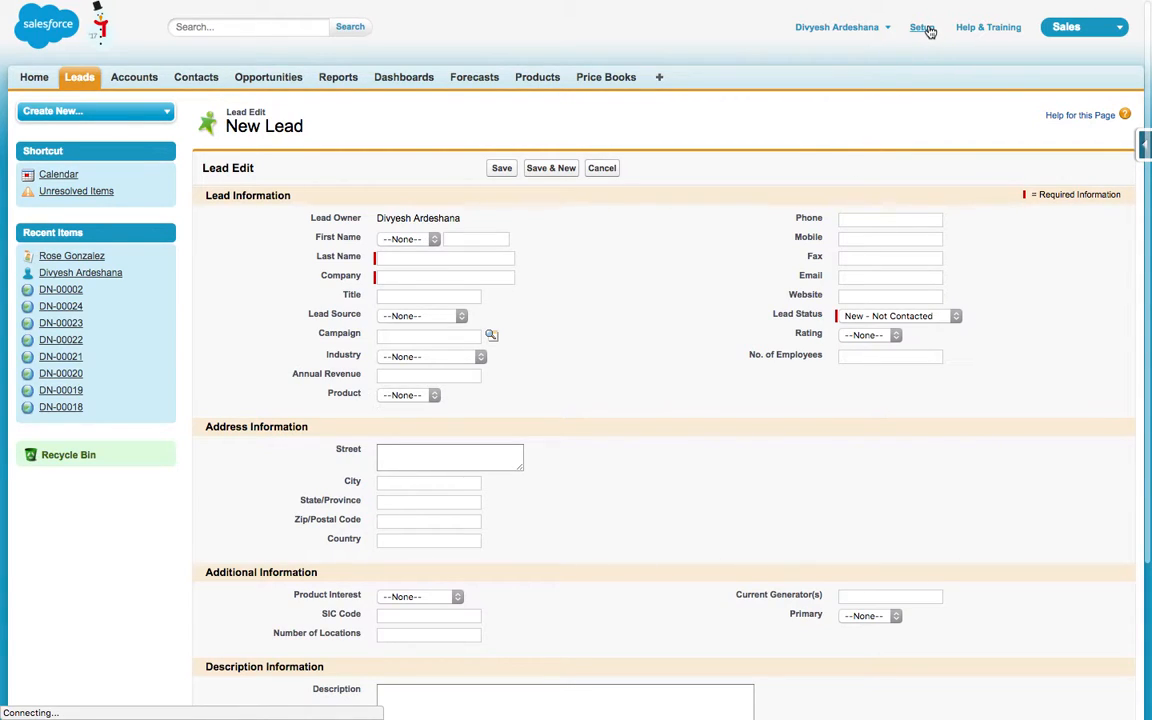
Reopen the Product global value set, now listing Desktop, Laptop, Mobile and Tablet.
{"action": "left_click", "coordinate": [920, 28]}
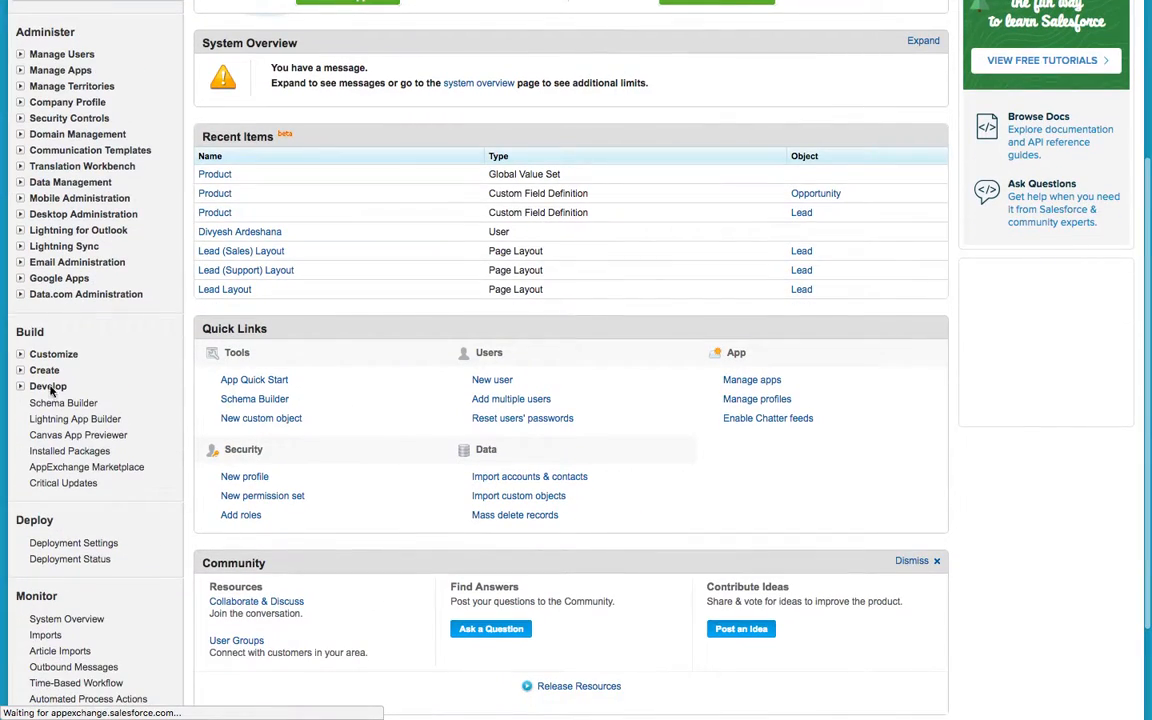
{"action": "left_click", "coordinate": [44, 370]}
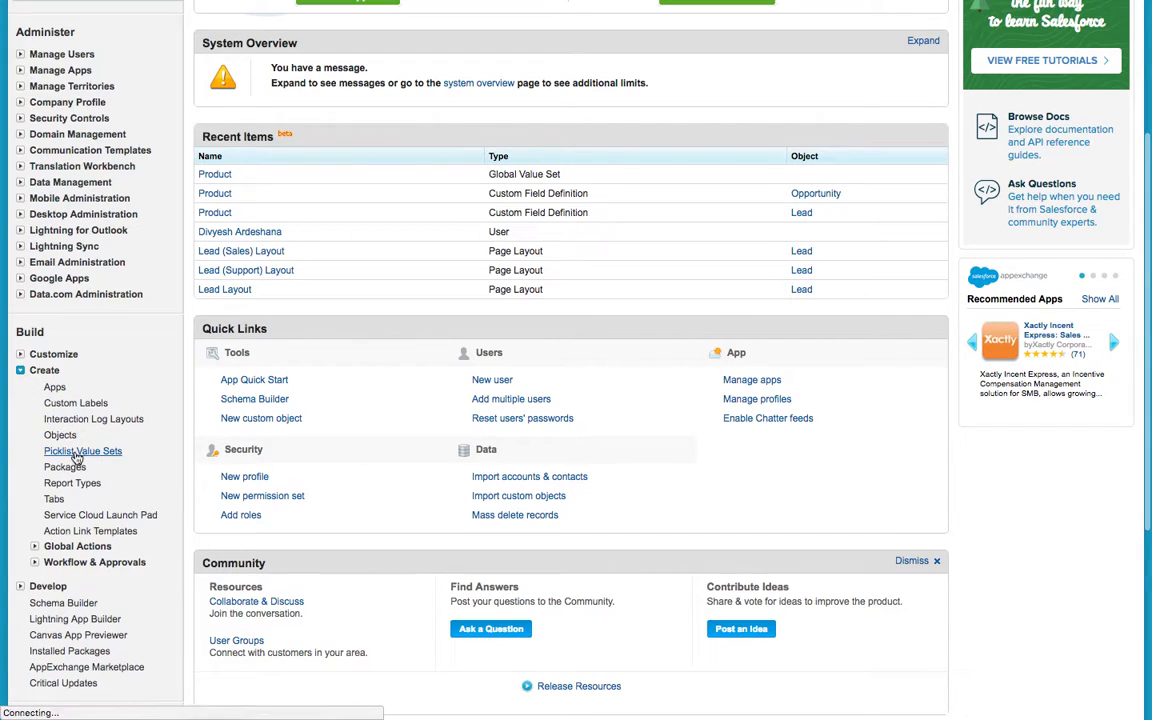
{"action": "left_click", "coordinate": [82, 452]}
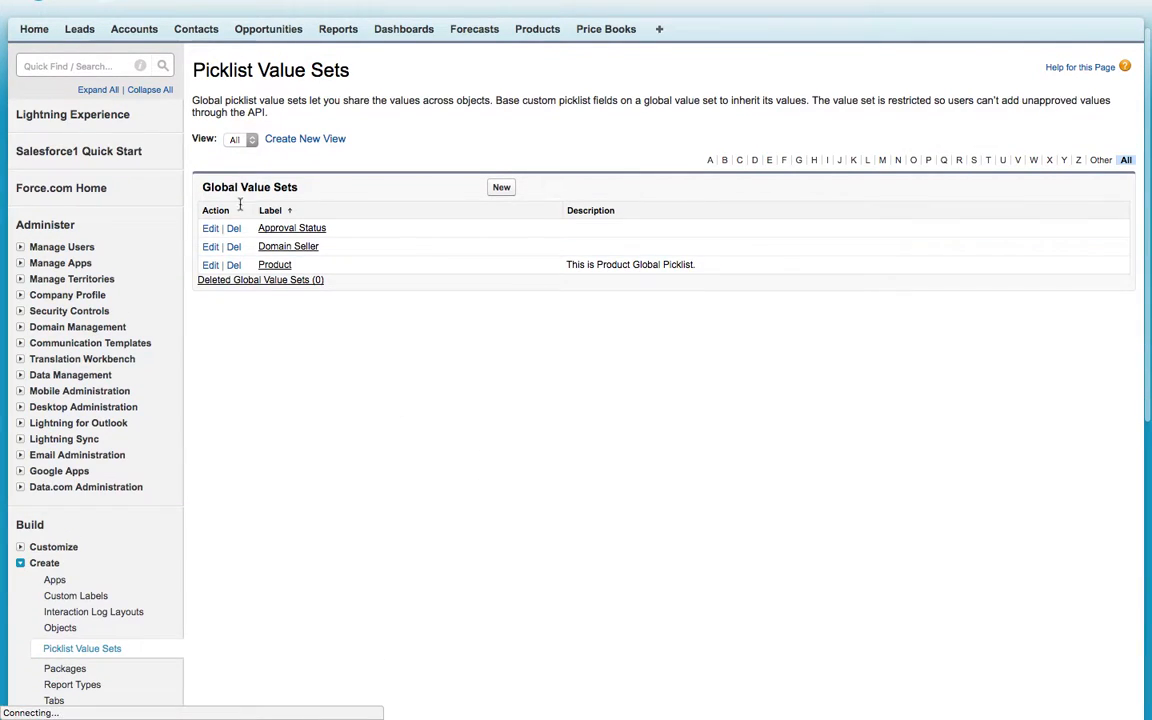
{"action": "left_click", "coordinate": [274, 264]}
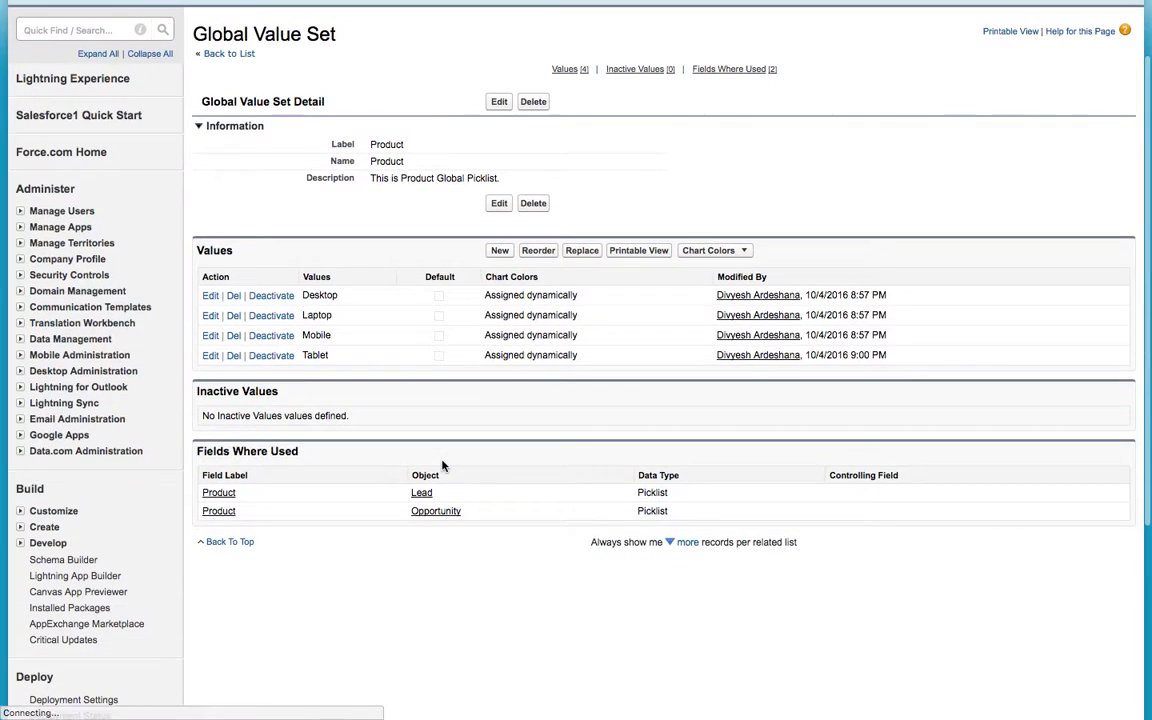